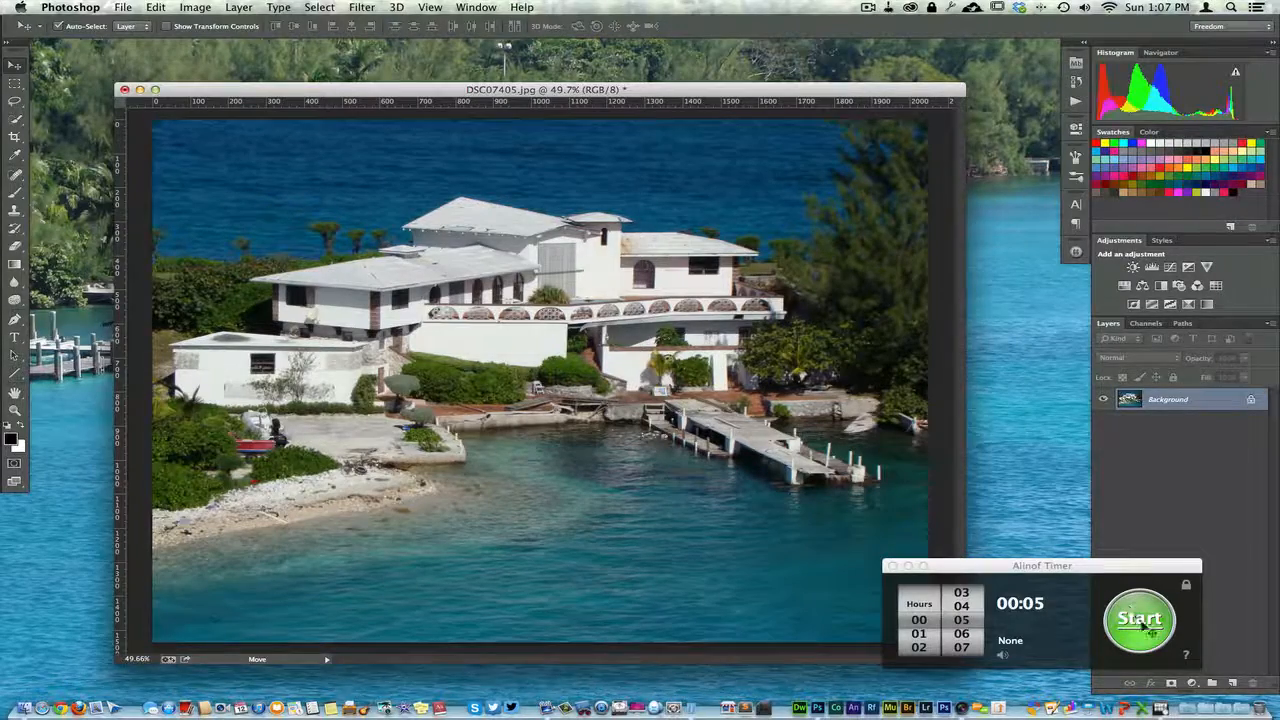
# Start the timer and bring up Brightness/Contrast, moving the dialog clear of the house
pyautogui.click(1140, 618)
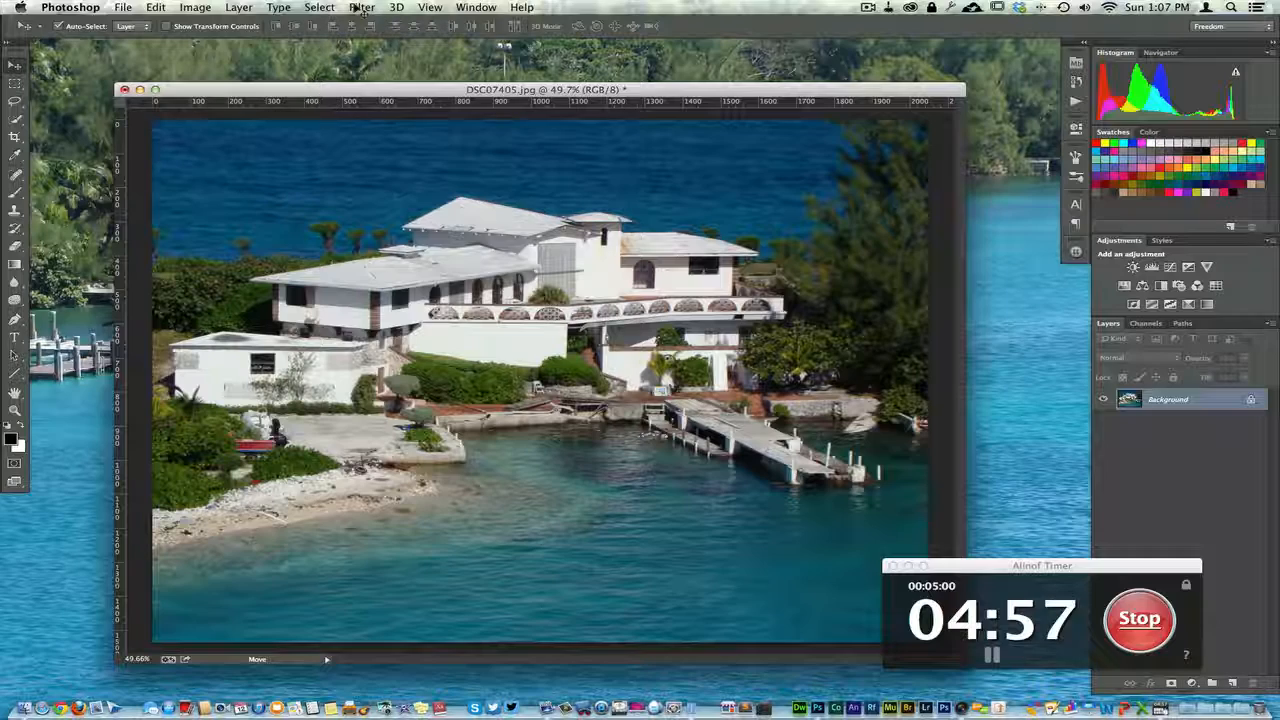
pyautogui.click(194, 8)
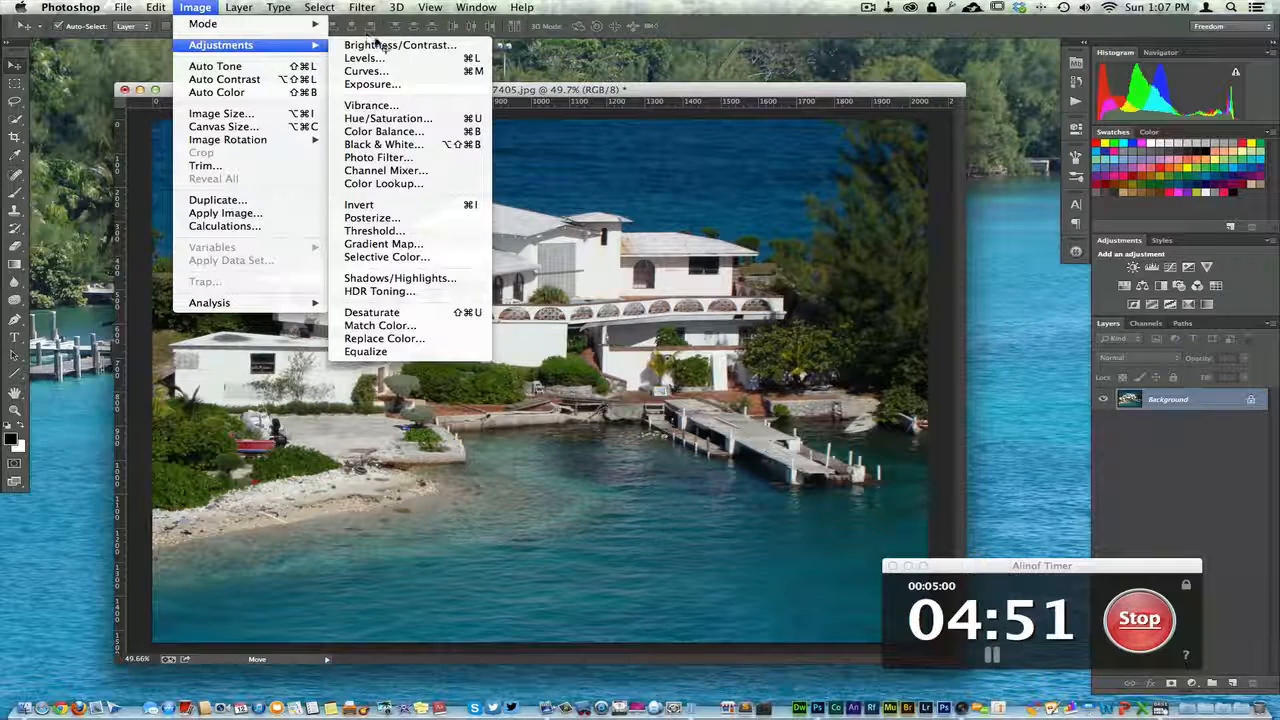
pyautogui.moveTo(400, 44)
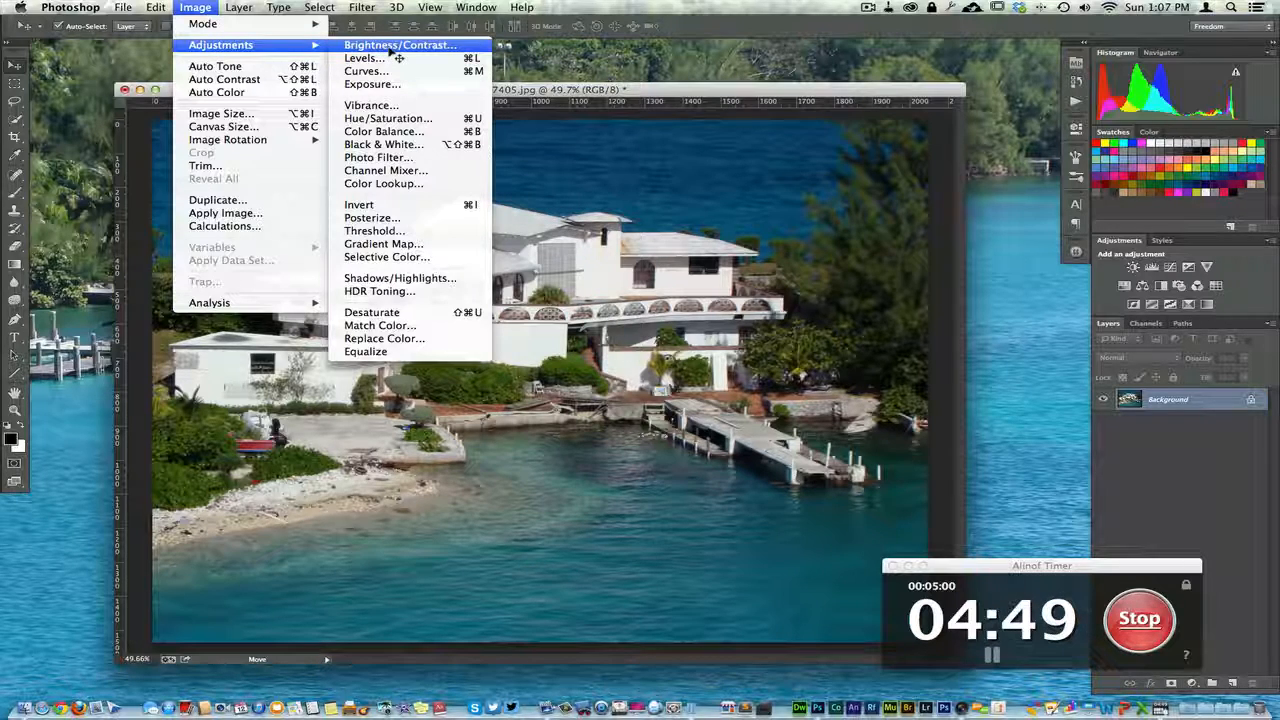
pyautogui.click(400, 44)
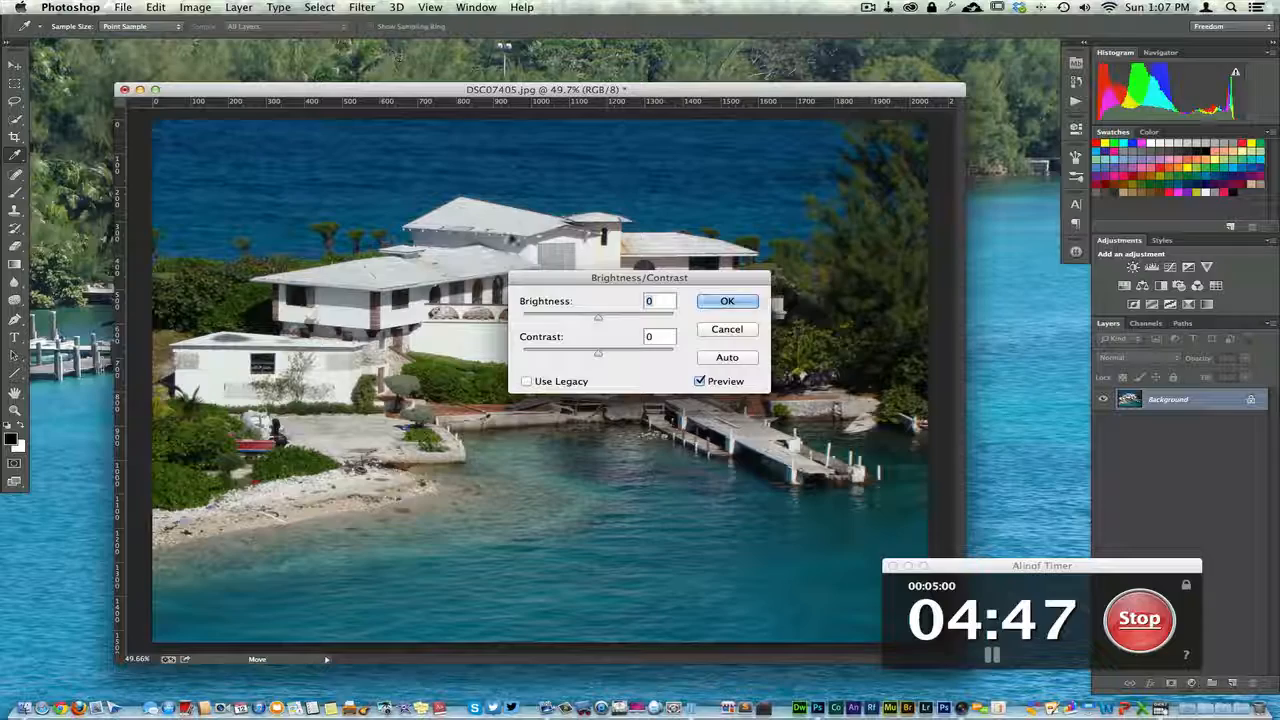
pyautogui.moveTo(640, 276); pyautogui.dragTo(742, 282)
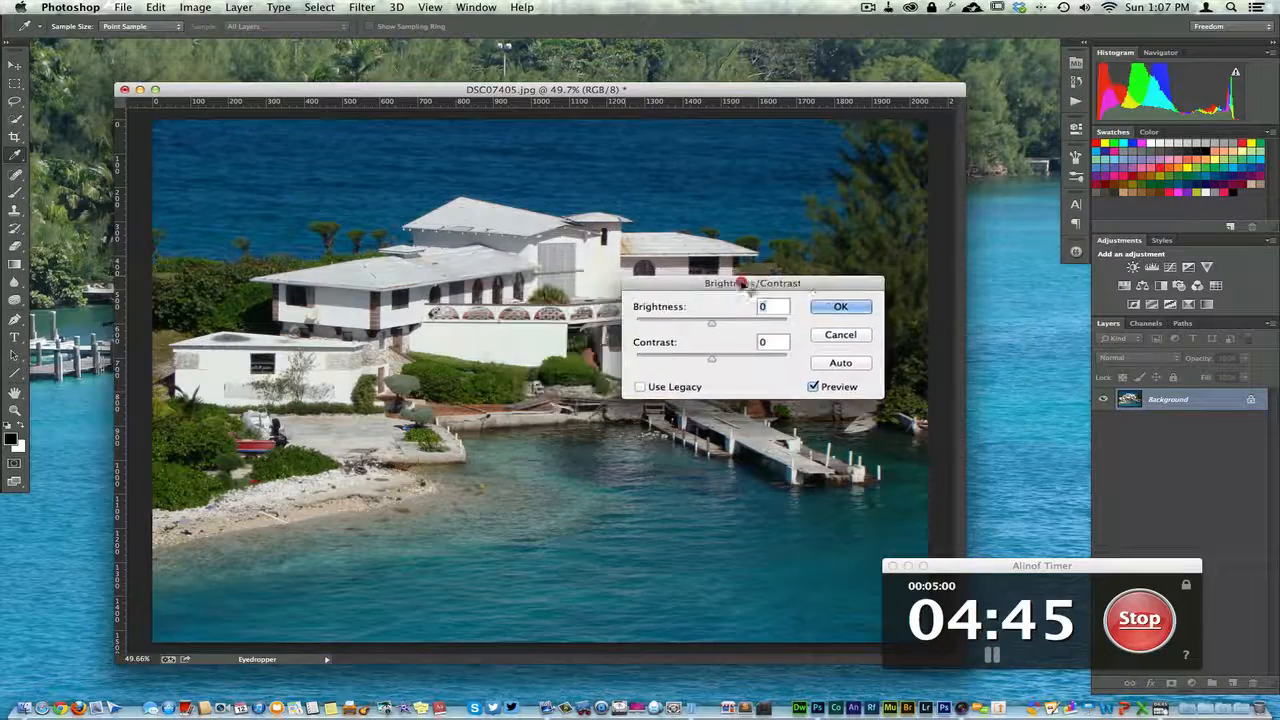
pyautogui.moveTo(744, 284); pyautogui.dragTo(810, 308)
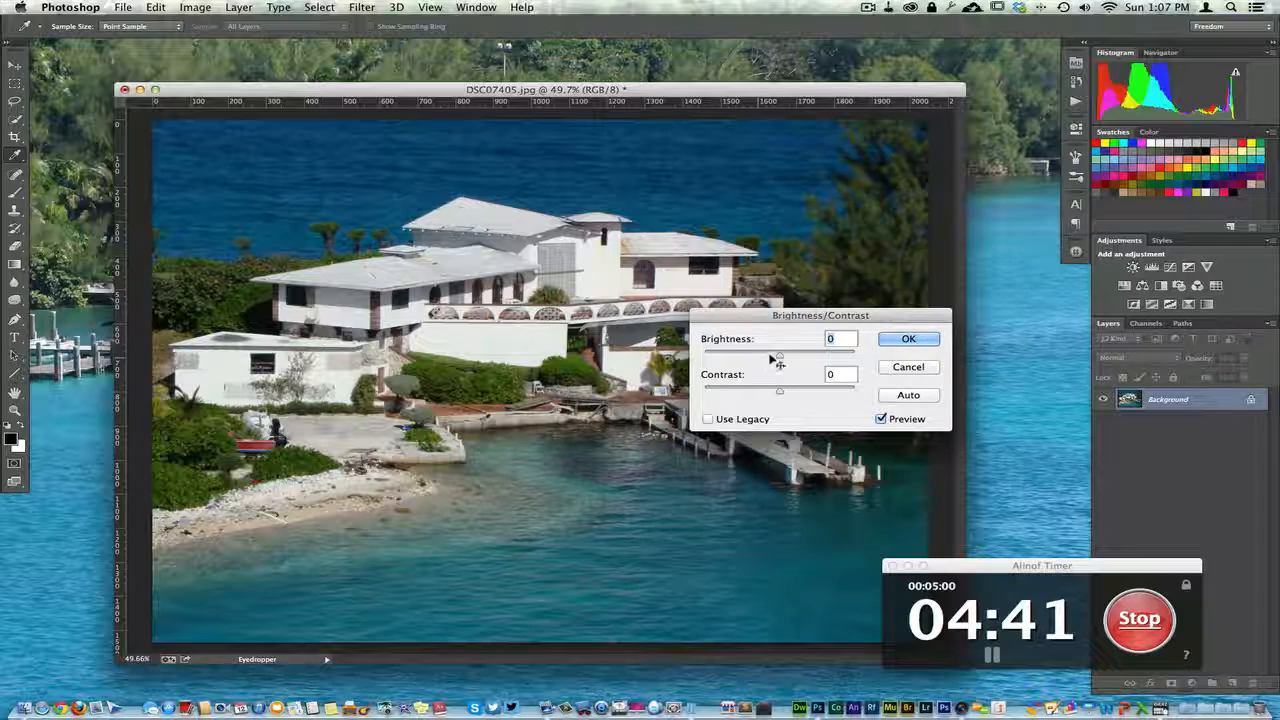
# Try manual and Auto brightness values on the photo, then cancel so nothing is applied
pyautogui.moveTo(780, 356); pyautogui.dragTo(790, 356)
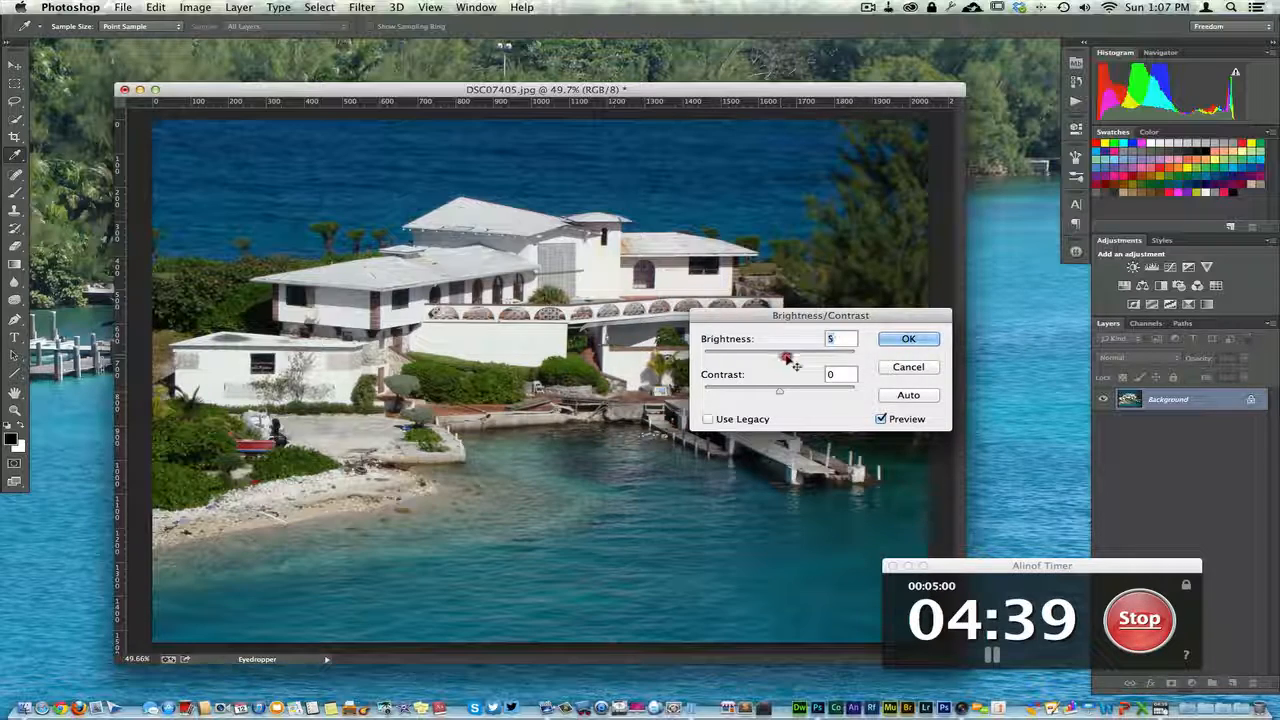
pyautogui.moveTo(788, 356); pyautogui.dragTo(810, 356)
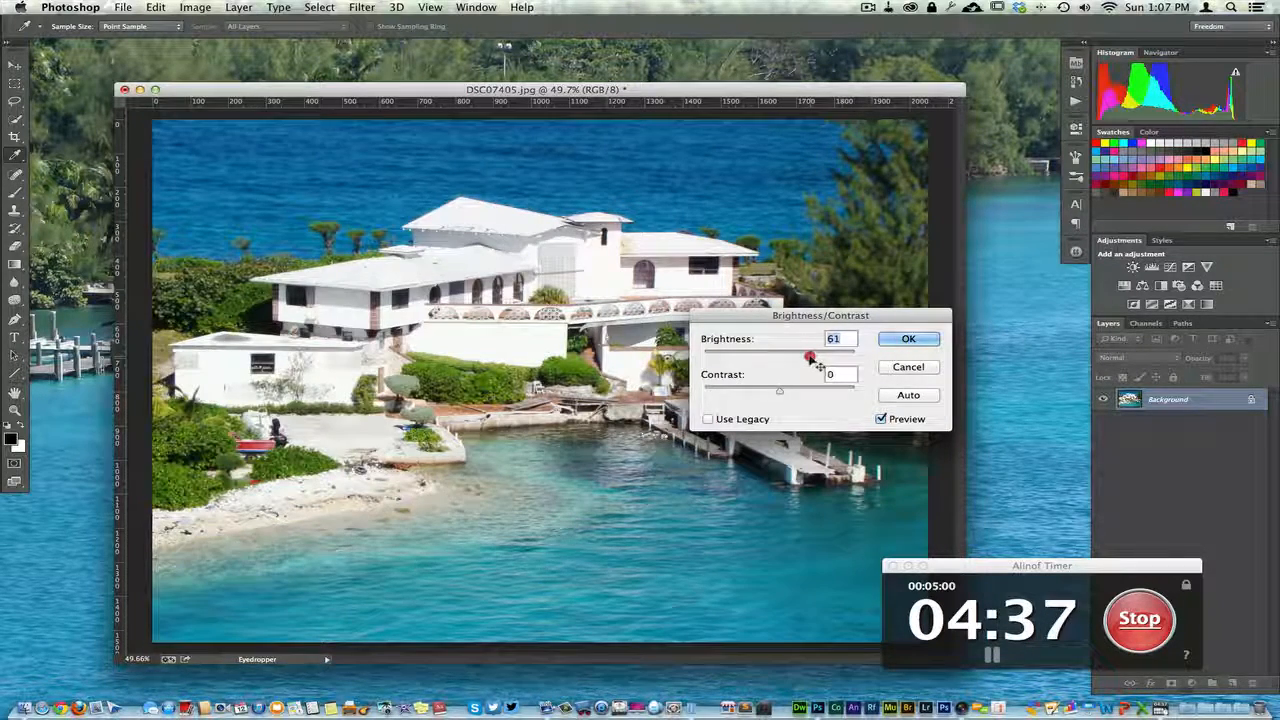
pyautogui.moveTo(810, 356); pyautogui.dragTo(796, 356)
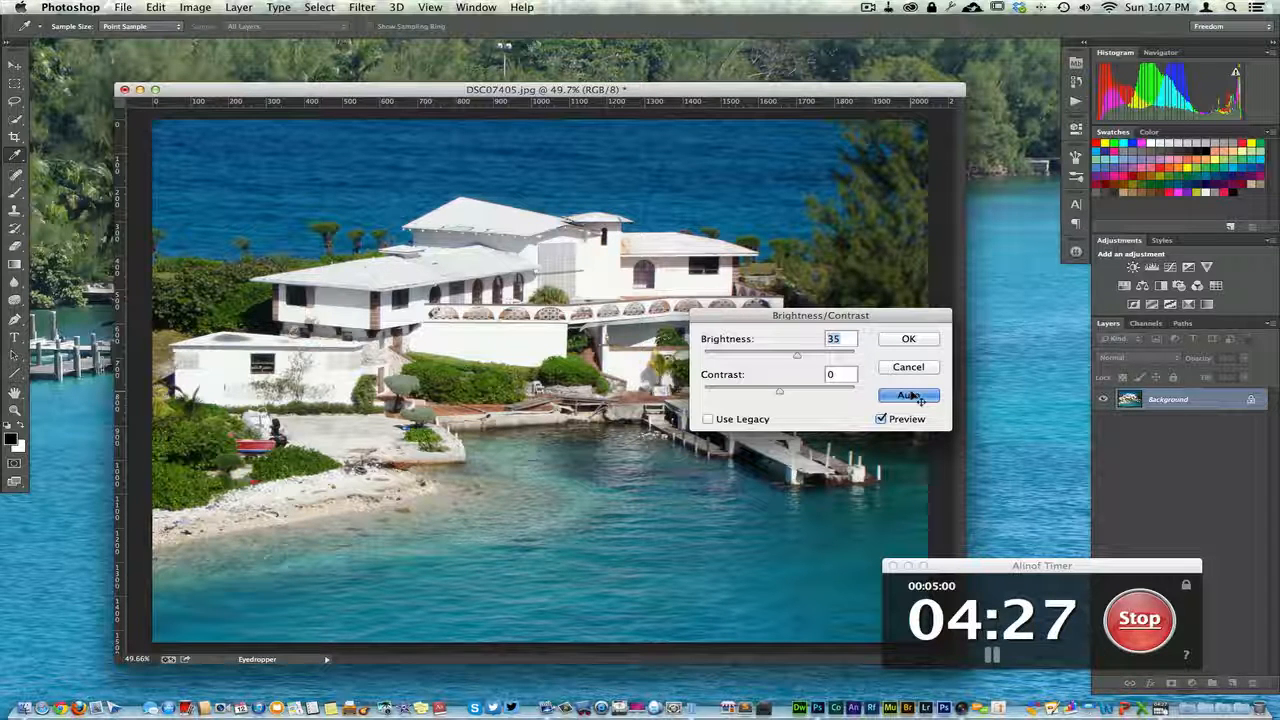
pyautogui.click(908, 394)
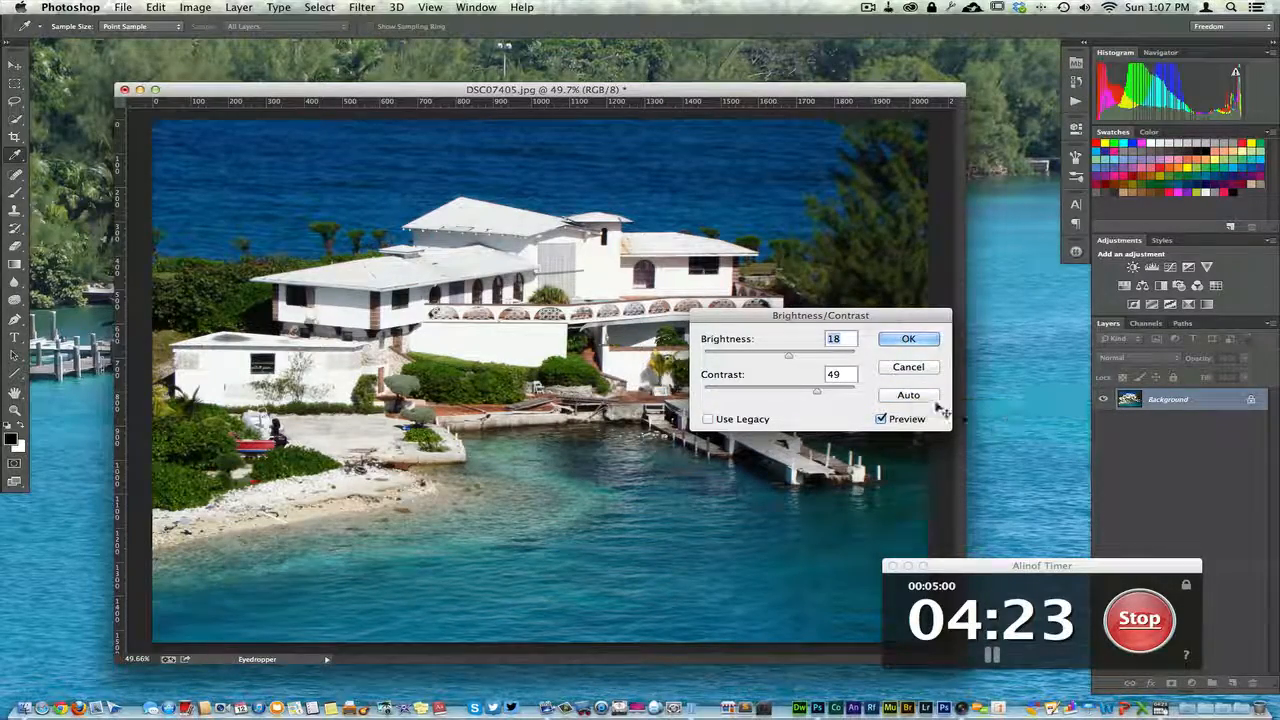
pyautogui.click(908, 338)
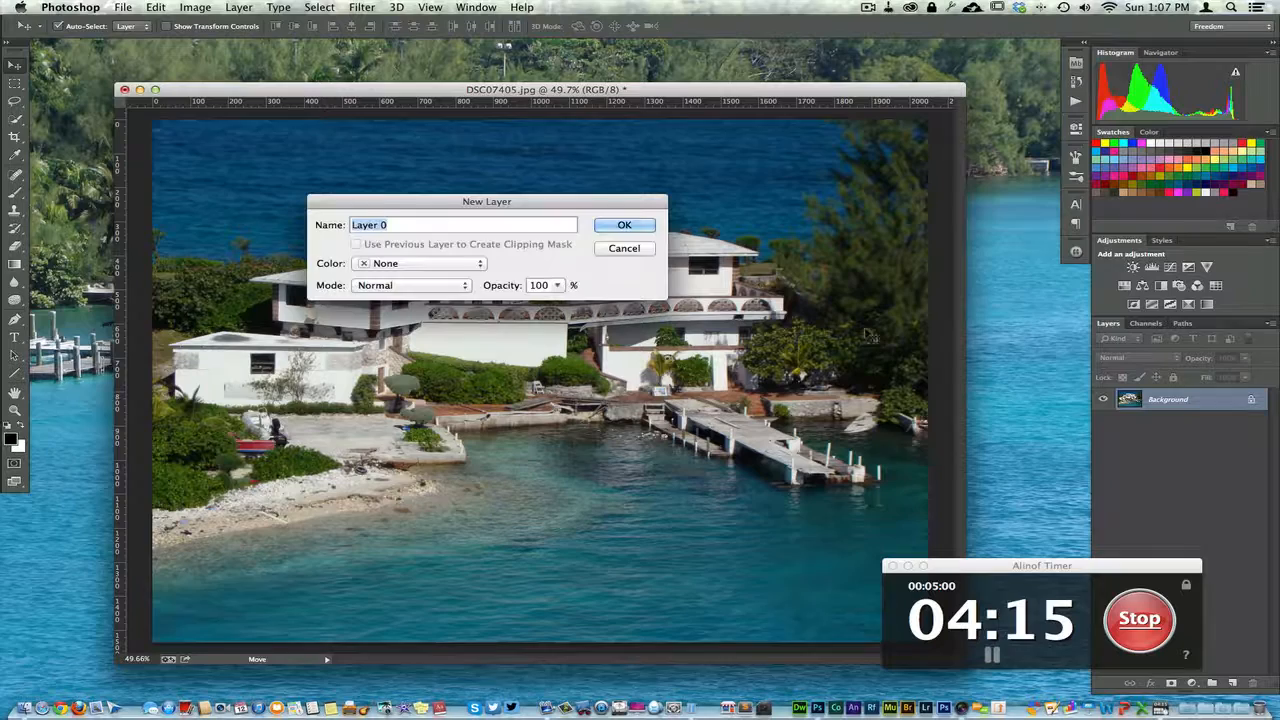
# Convert the Background to a regular layer and duplicate it with Cmd+J, starting to rename the copy
pyautogui.click(624, 224)
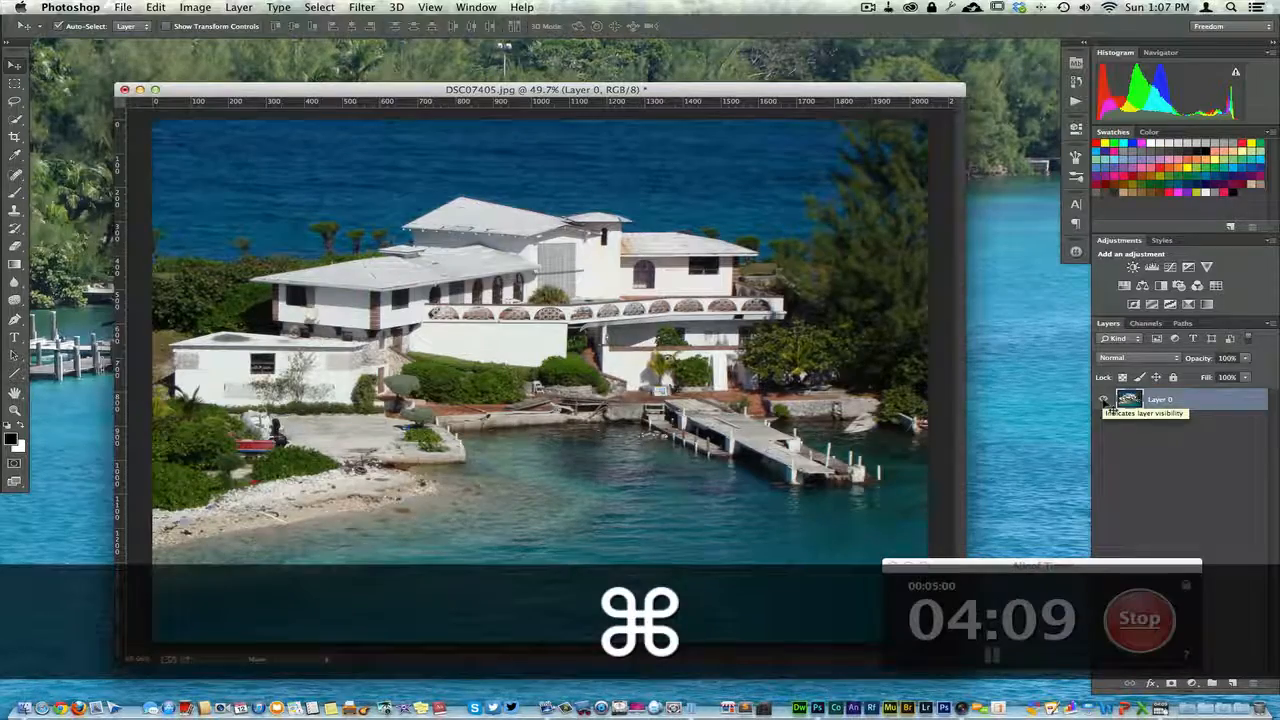
pyautogui.press('cmd+j')
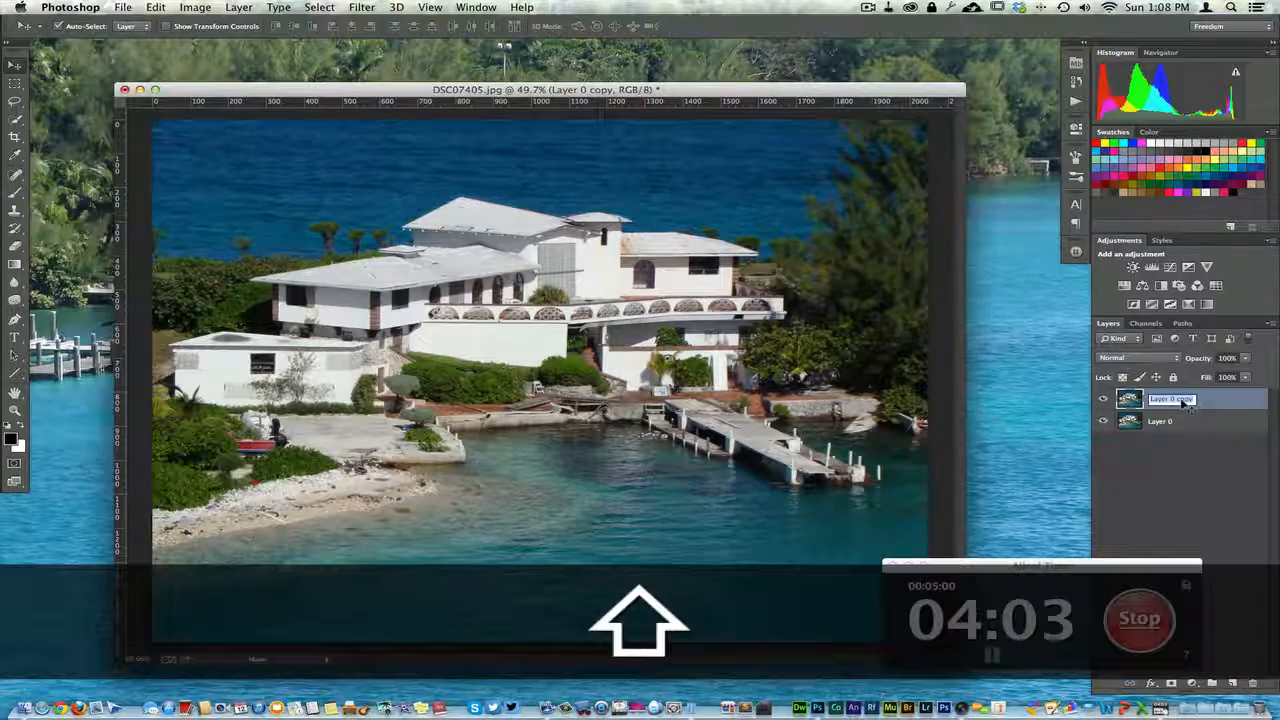
pyautogui.write('Ajust')
pyautogui.write('The One')
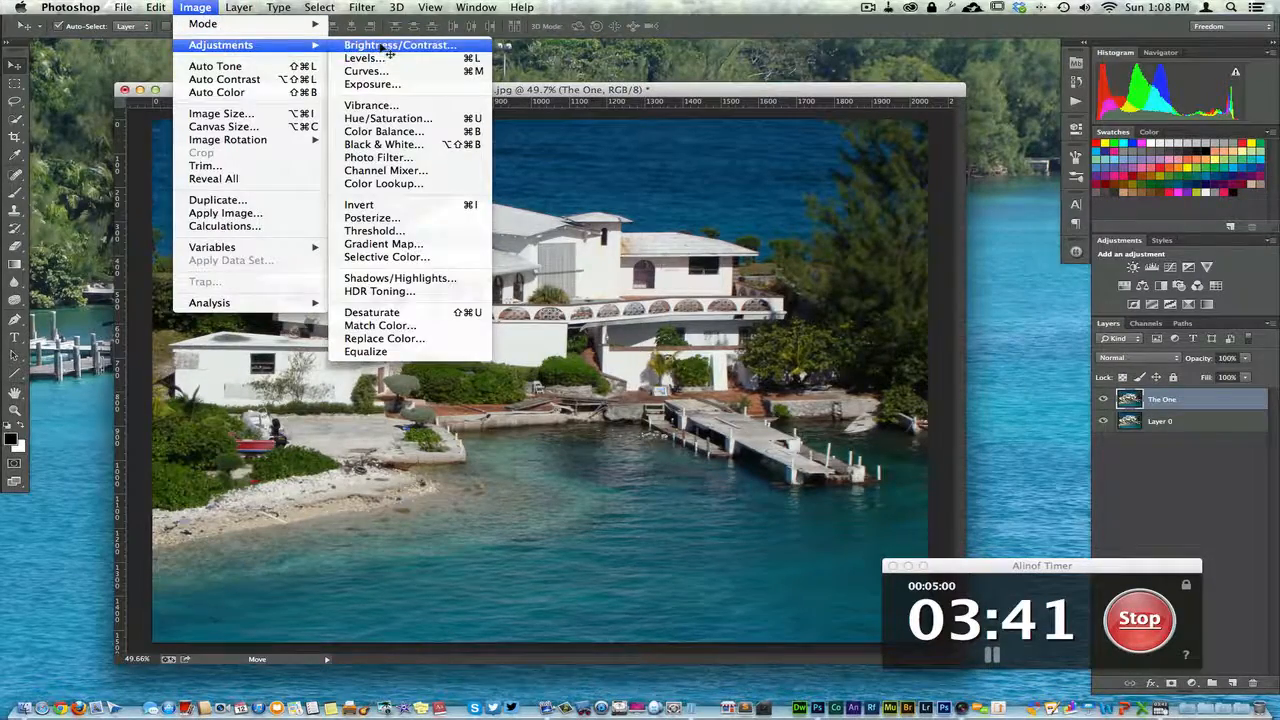
pyautogui.click(400, 44)
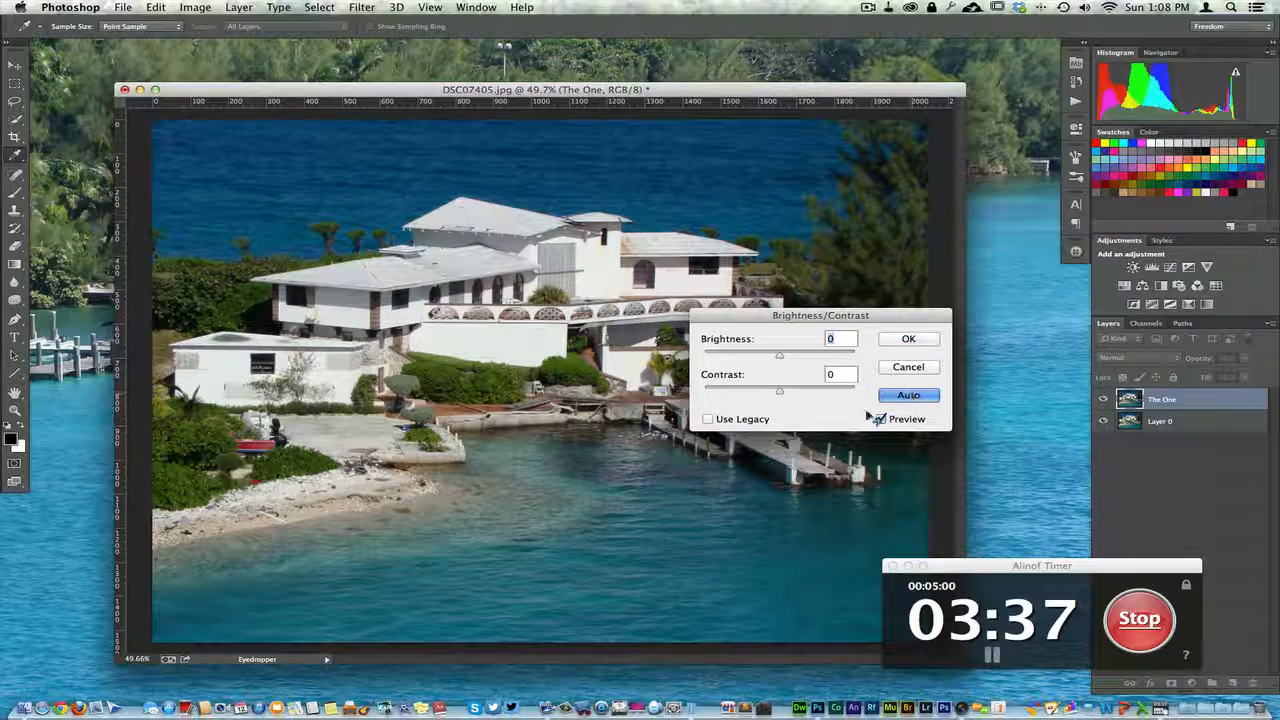
pyautogui.click(880, 418)
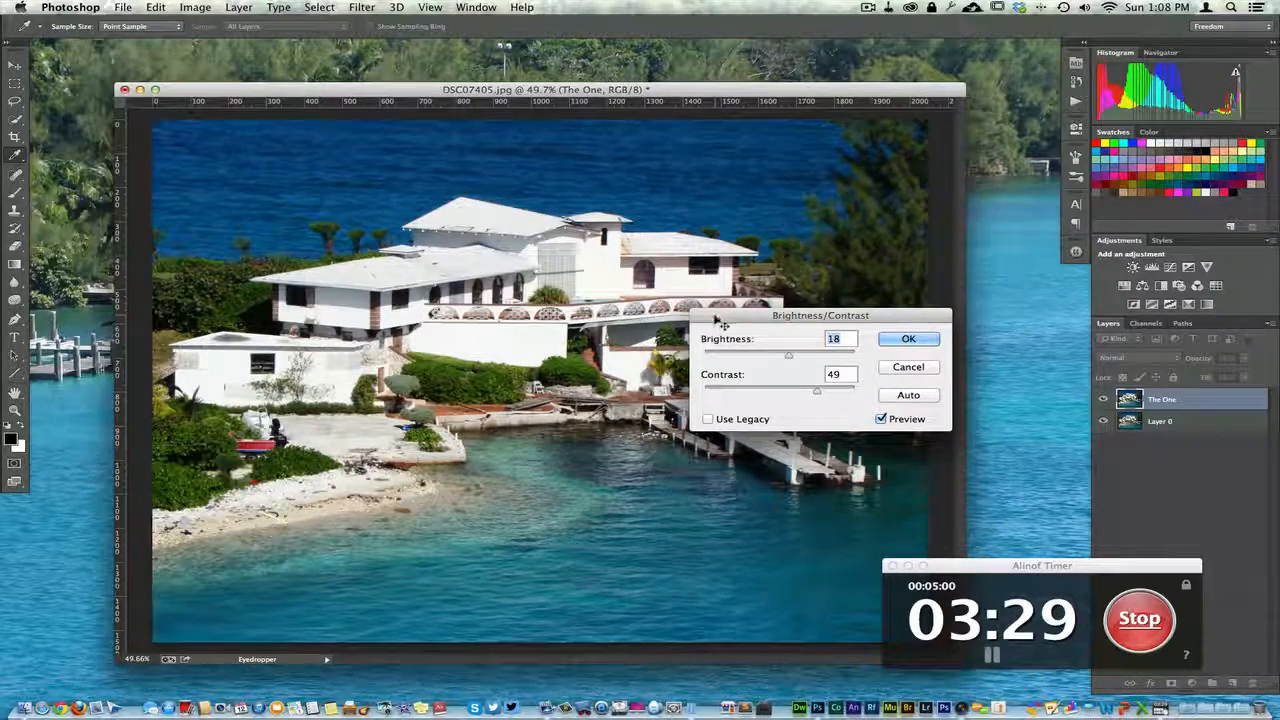
pyautogui.moveTo(820, 316); pyautogui.dragTo(896, 364)
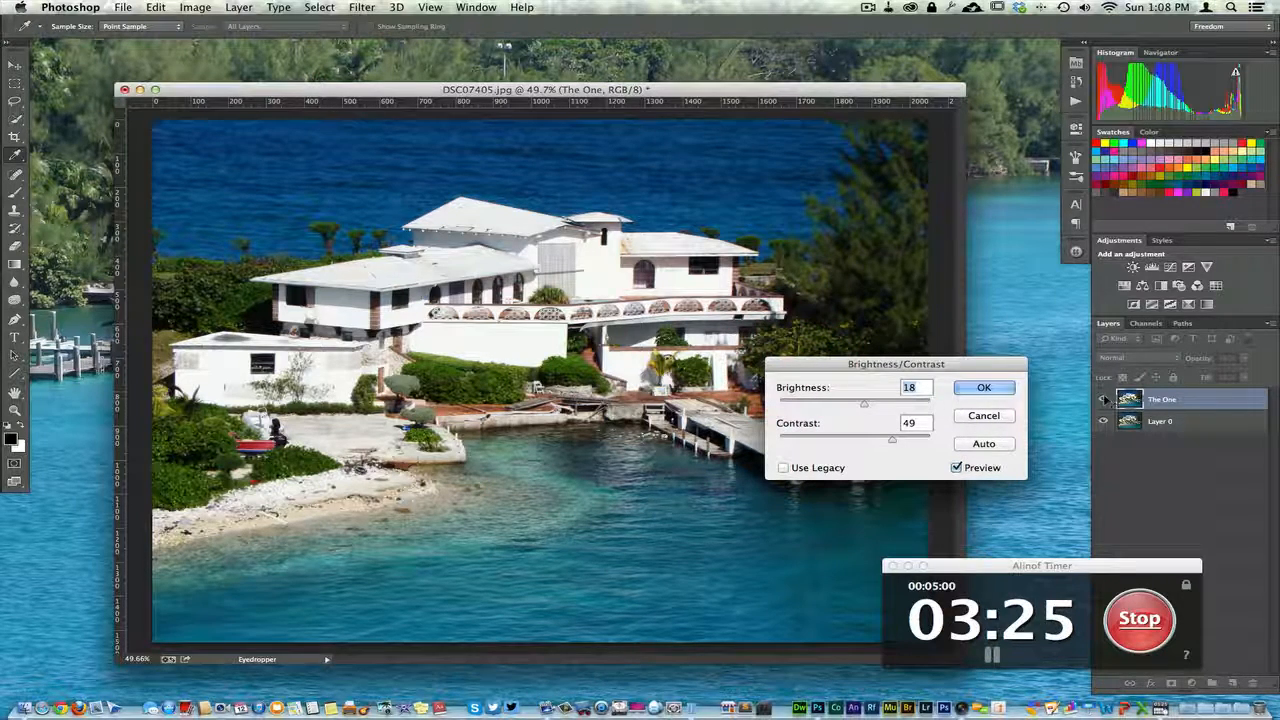
pyautogui.click(956, 468)
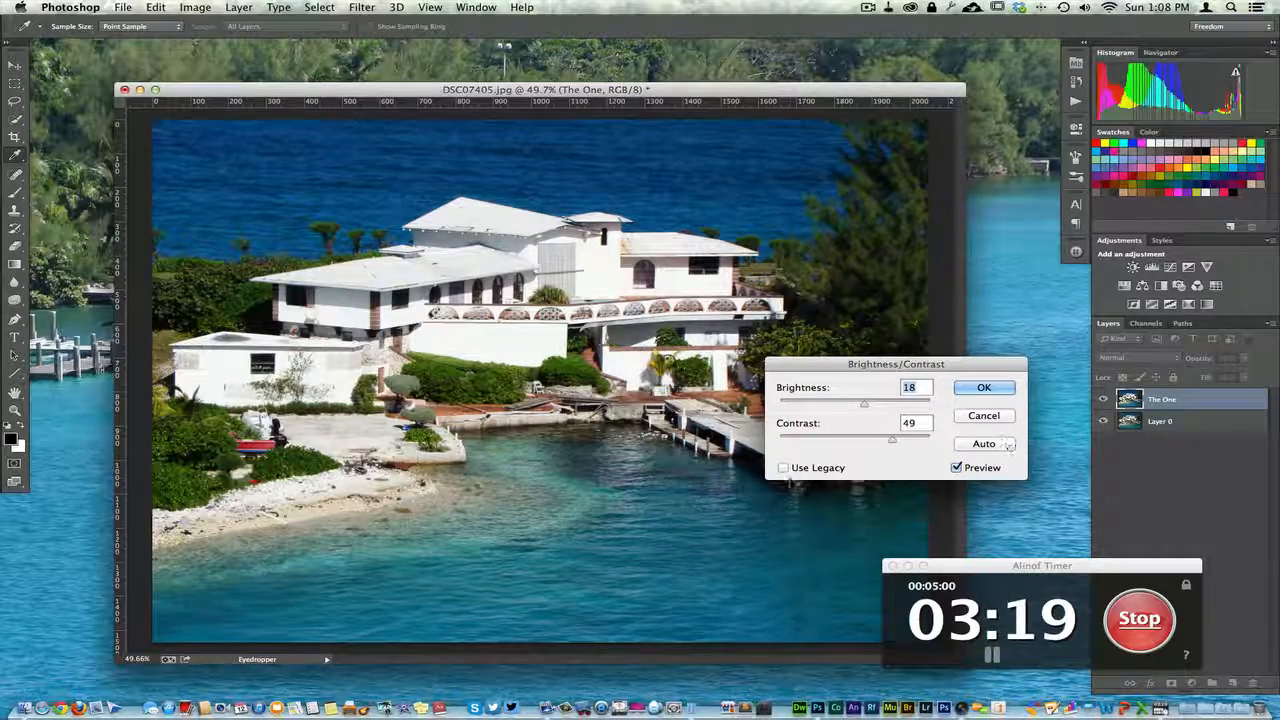
pyautogui.click(784, 468)
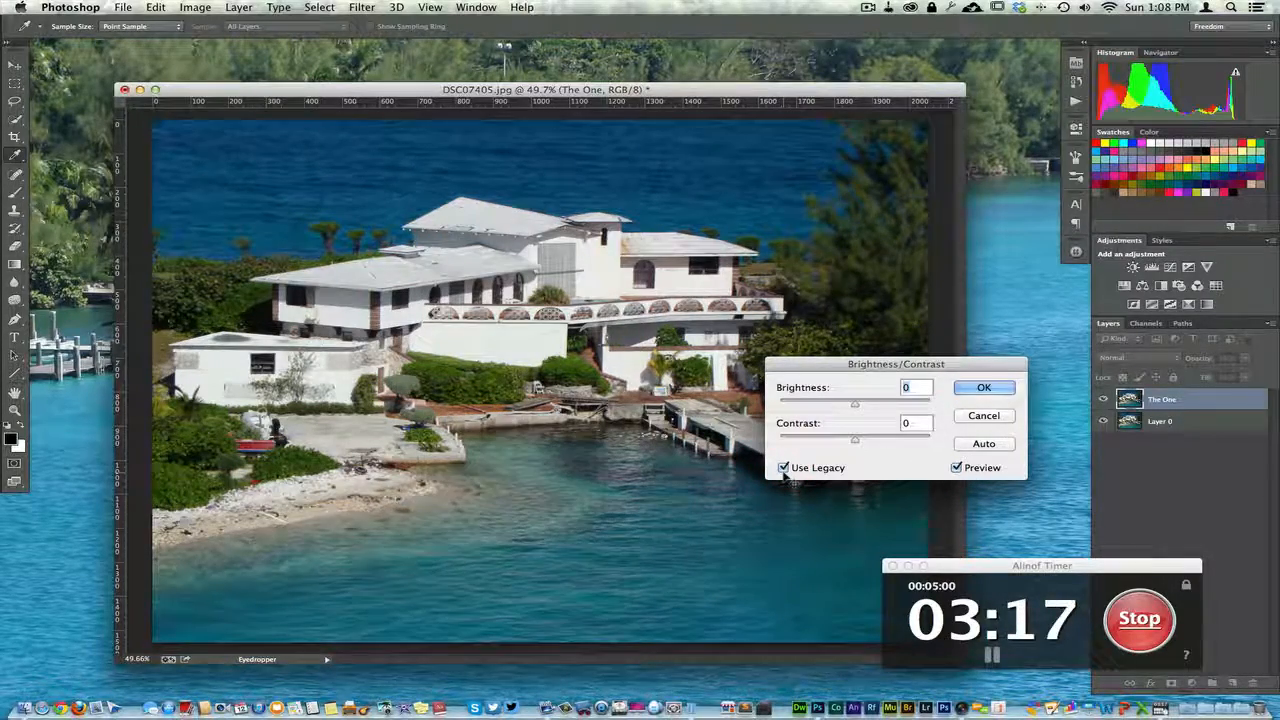
pyautogui.click(984, 444)
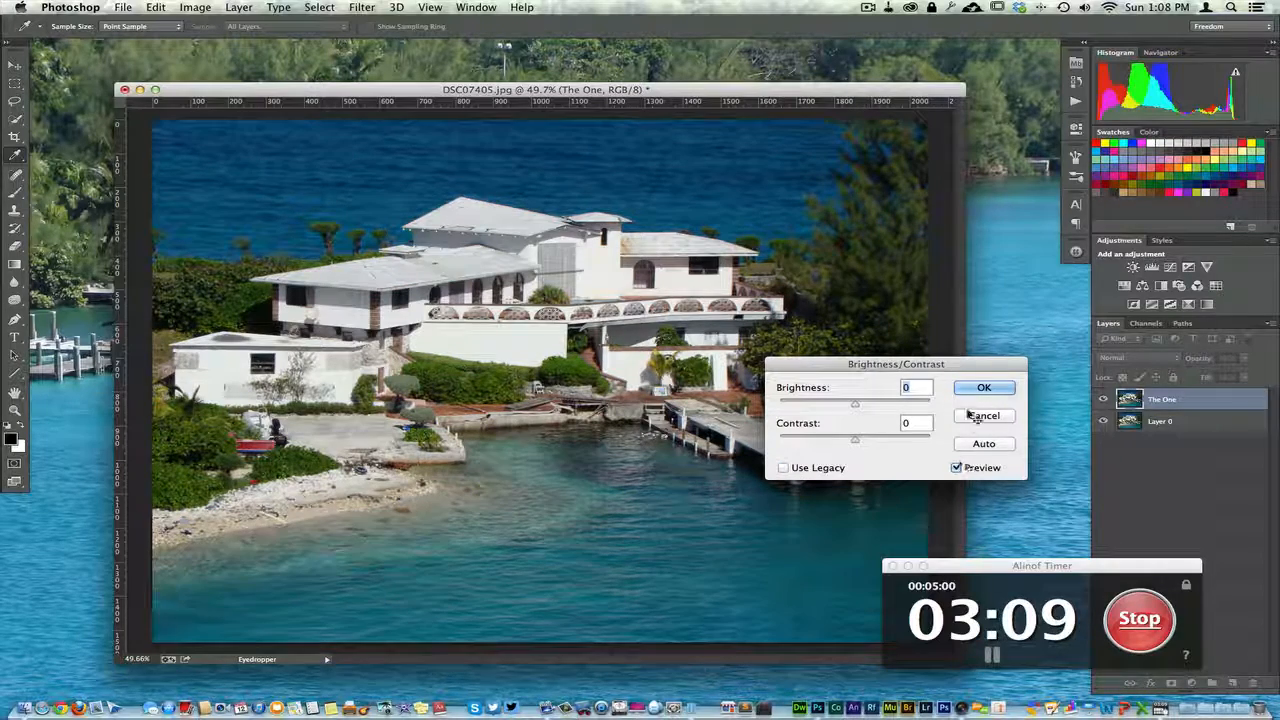
pyautogui.click(984, 444)
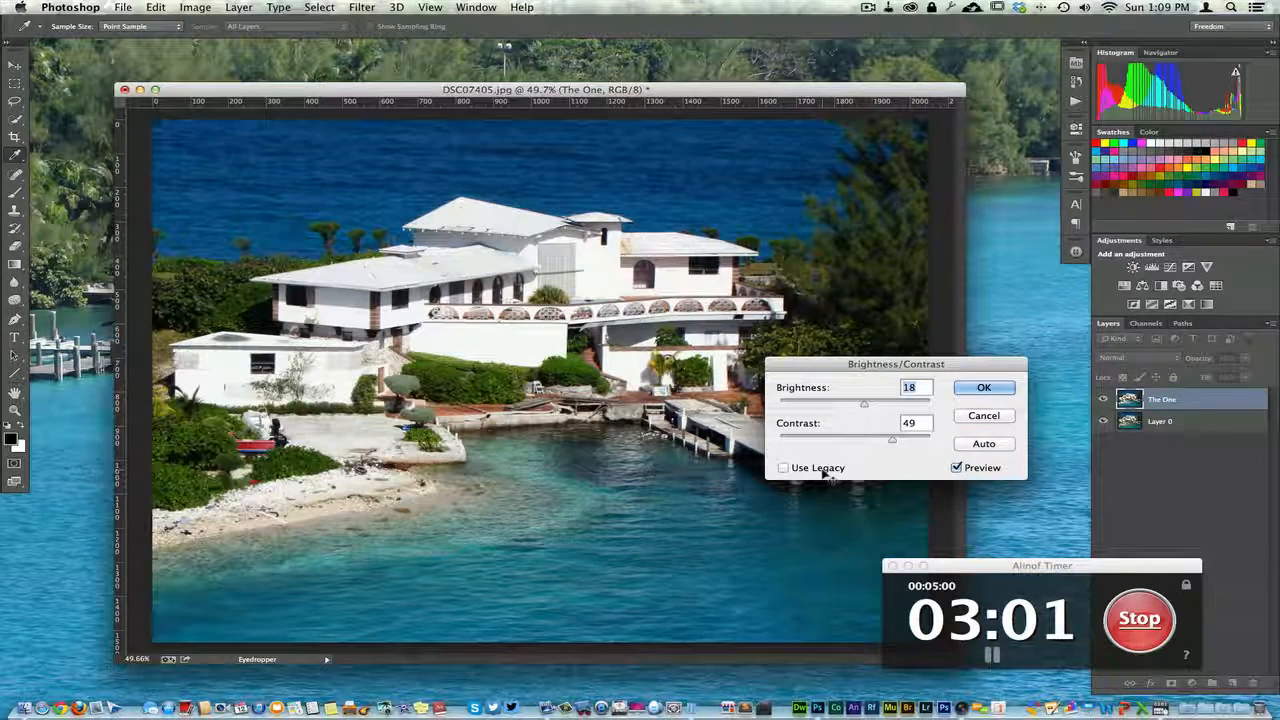
pyautogui.moveTo(984, 444)
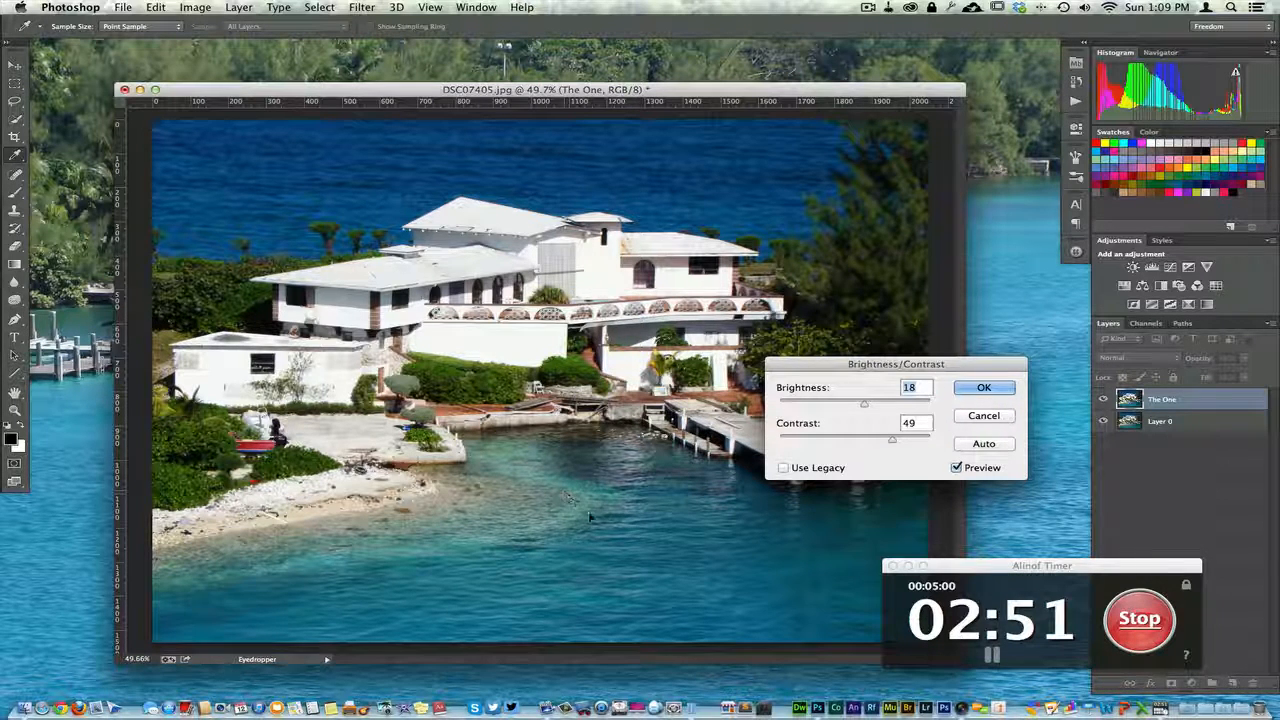
pyautogui.moveTo(512, 486)
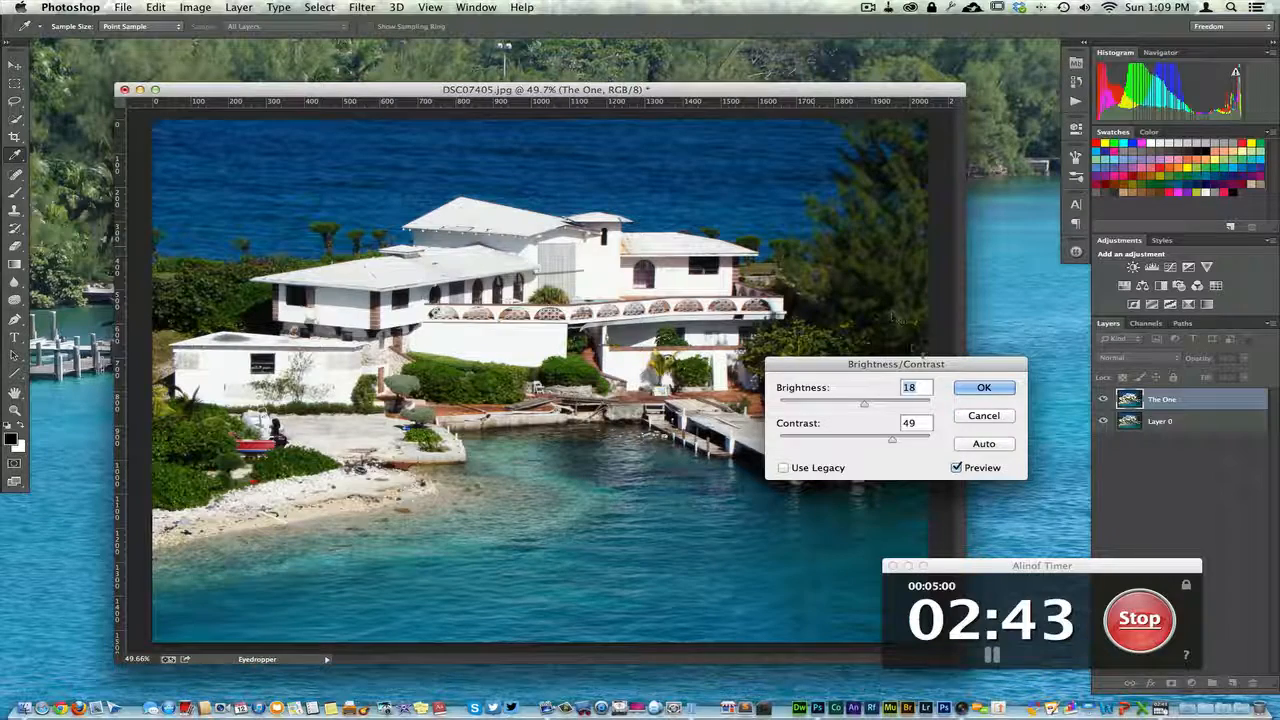
pyautogui.moveTo(892, 378)
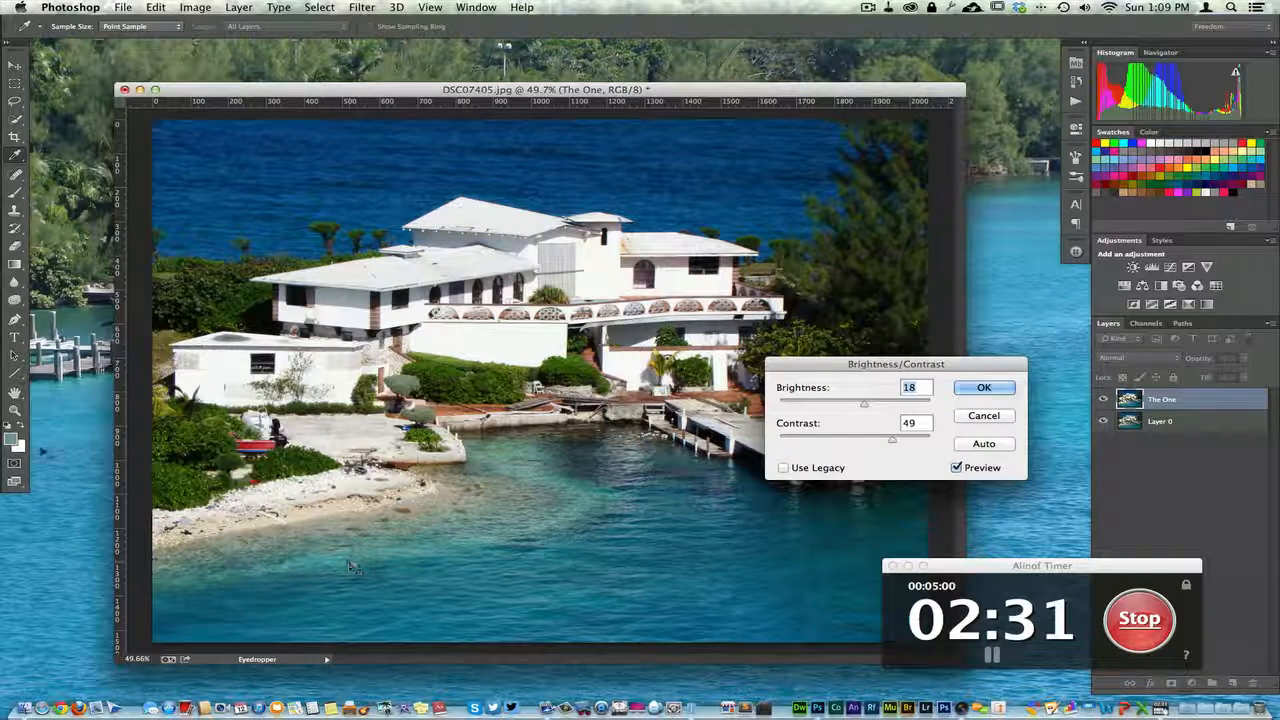
pyautogui.moveTo(556, 568)
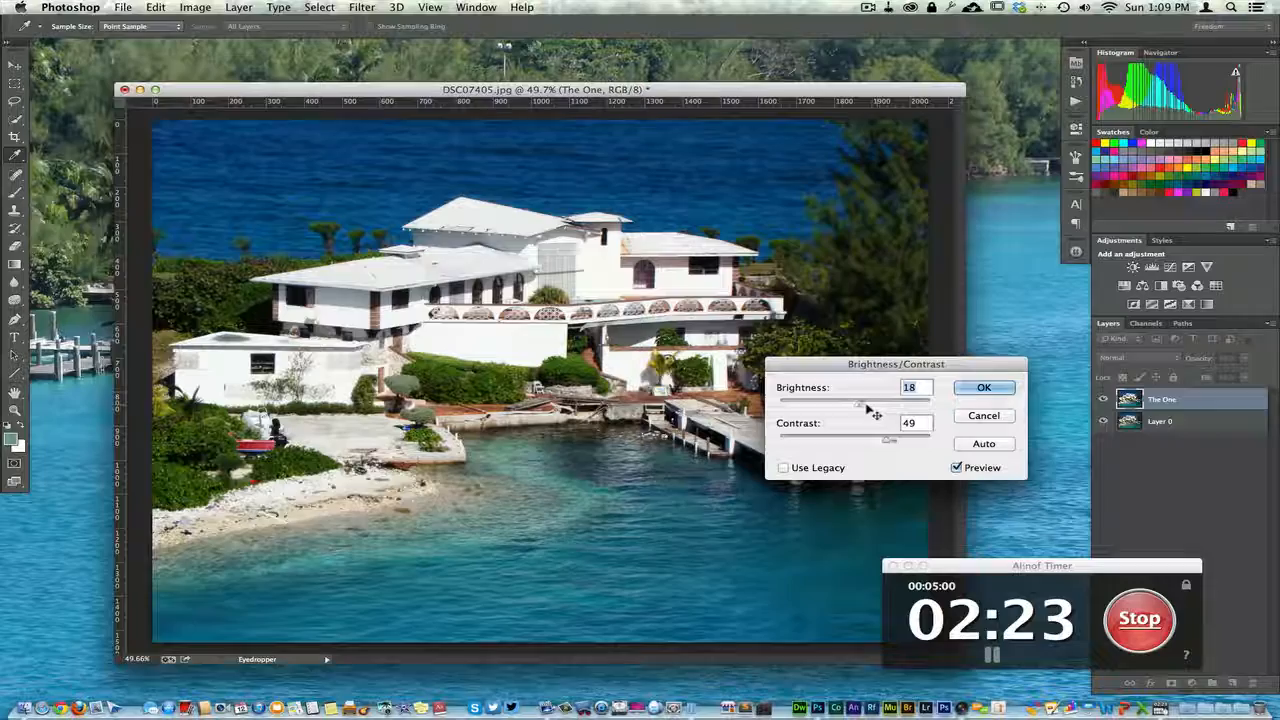
# Test brightness around 33 then 20 and contrast around 22 without committing the values
pyautogui.moveTo(858, 404); pyautogui.dragTo(868, 404)
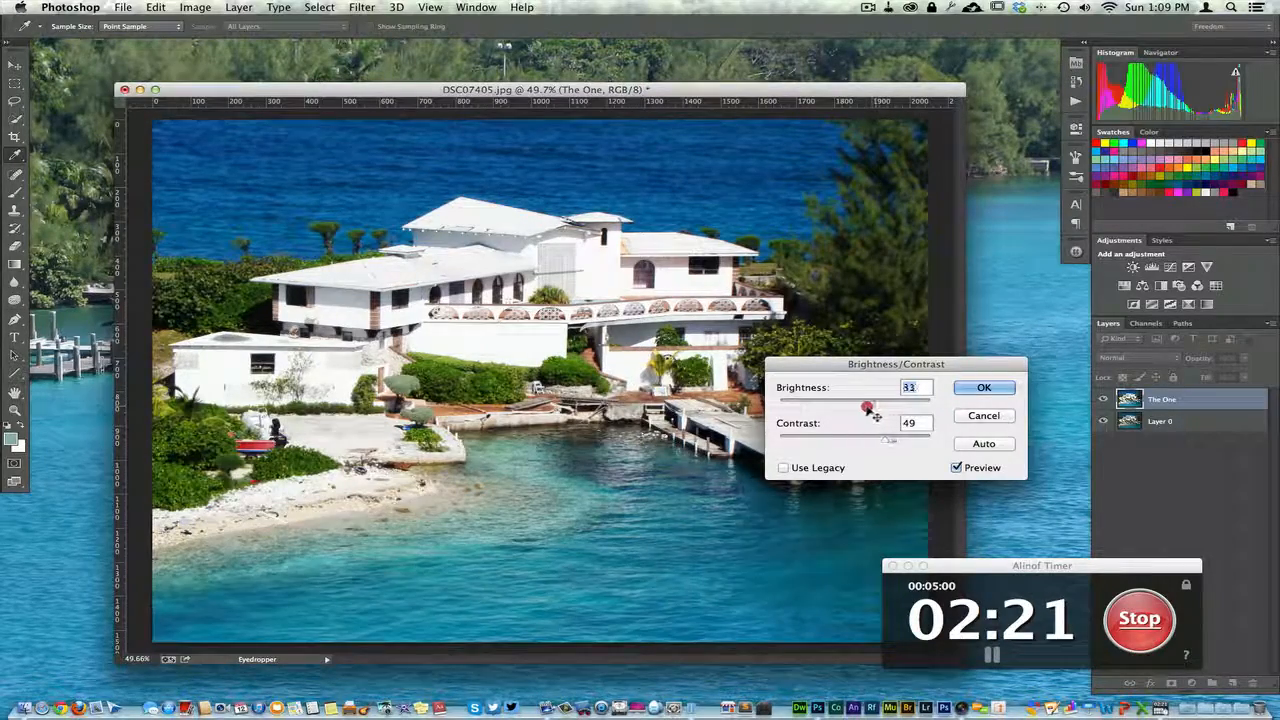
pyautogui.moveTo(876, 404); pyautogui.dragTo(864, 404)
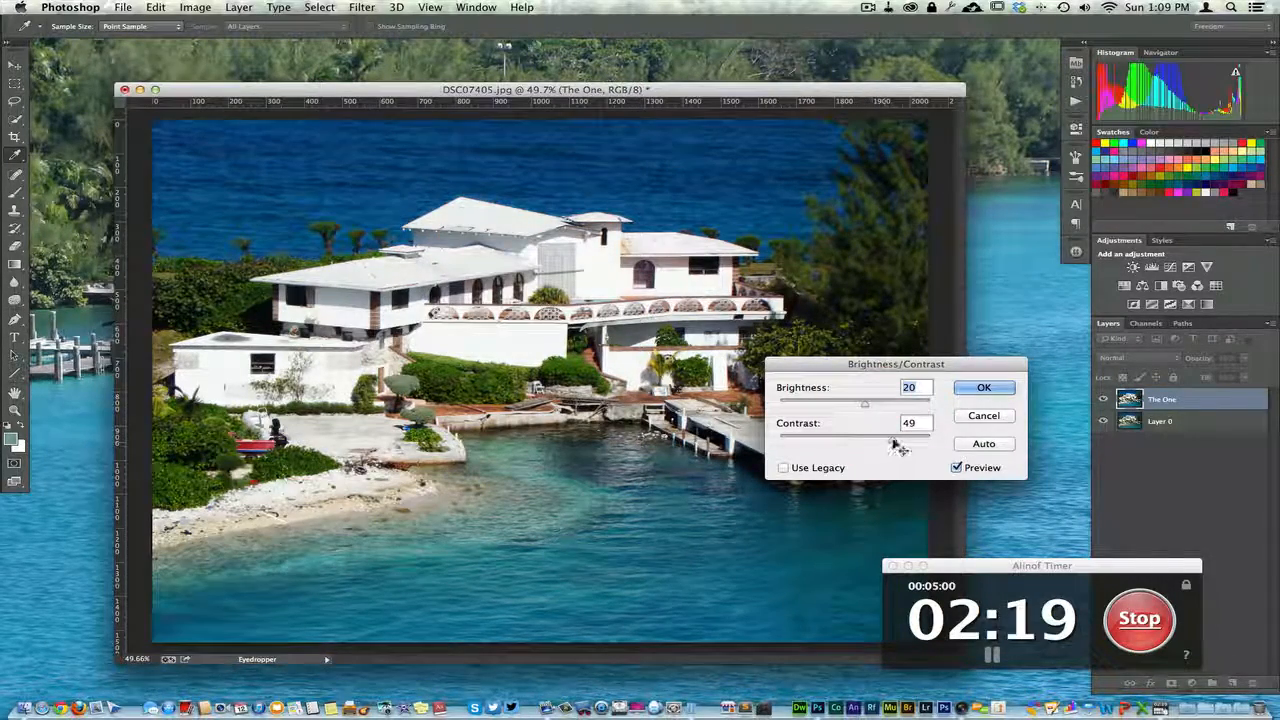
pyautogui.moveTo(892, 434); pyautogui.dragTo(872, 434)
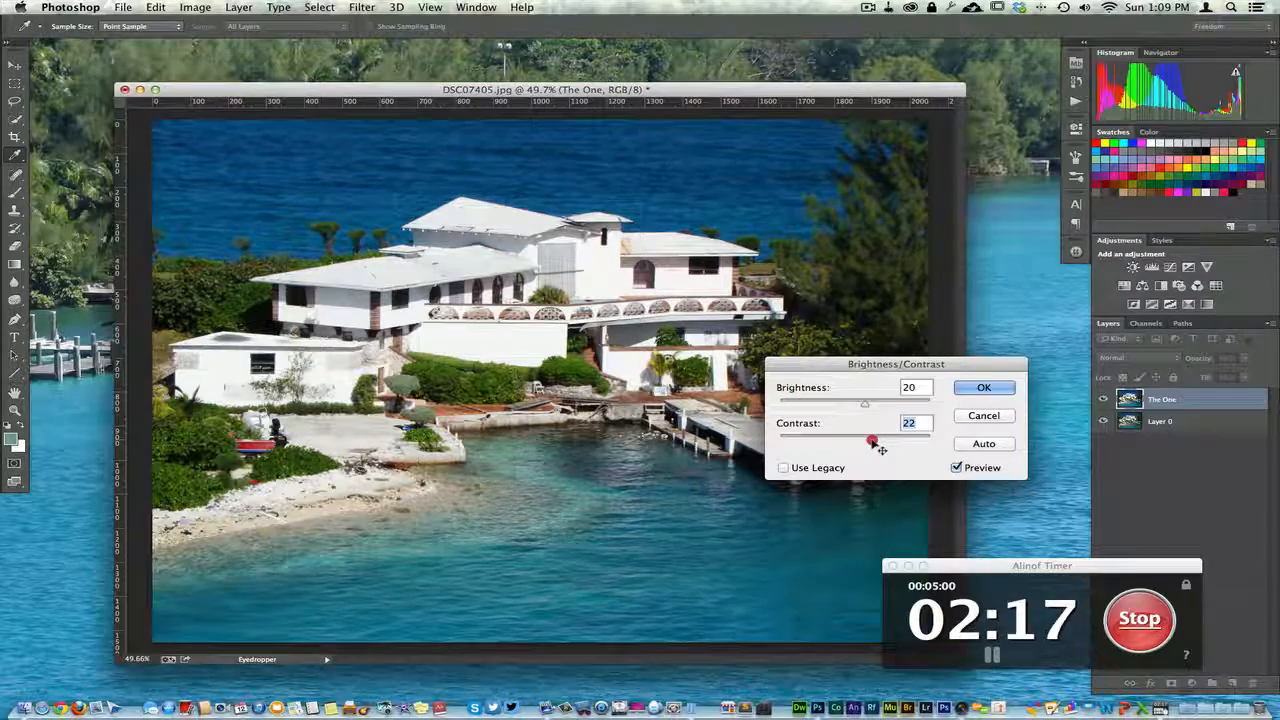
pyautogui.moveTo(864, 404); pyautogui.dragTo(884, 404)
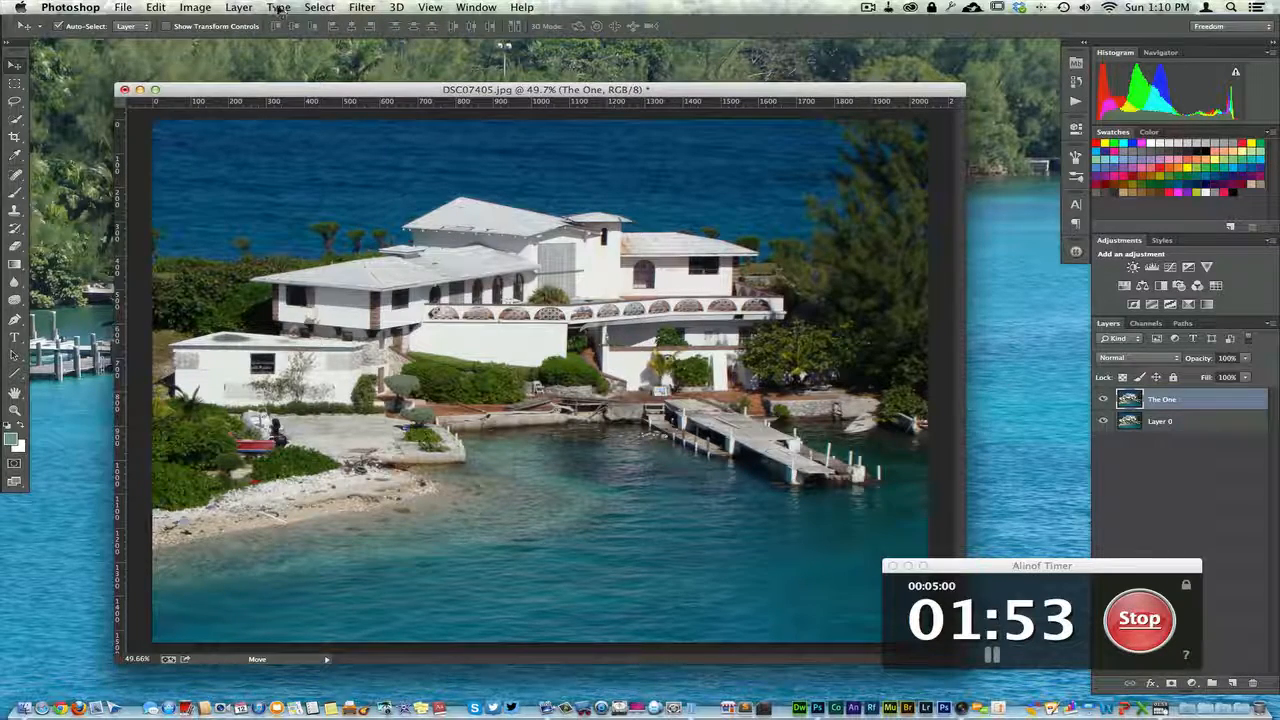
# Reopen Brightness/Contrast, apply Auto, enter brightness 18 and toggle Preview to compare
pyautogui.click(196, 8)
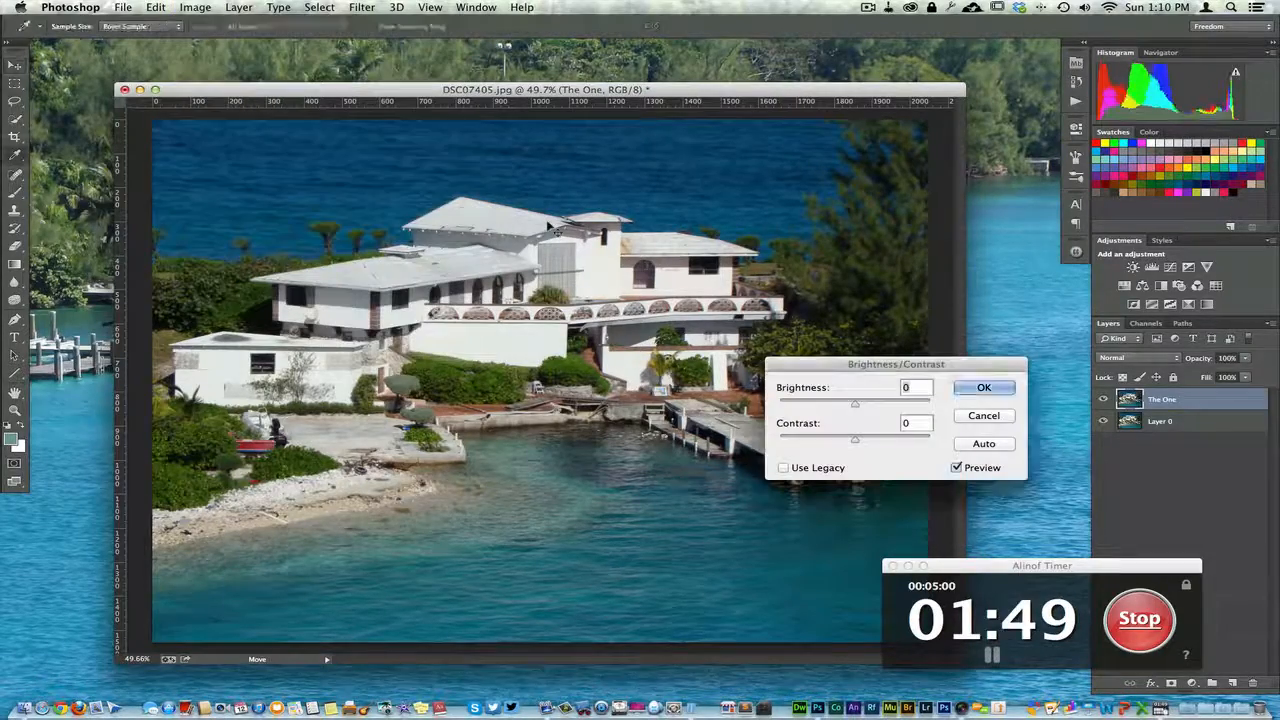
pyautogui.click(984, 444)
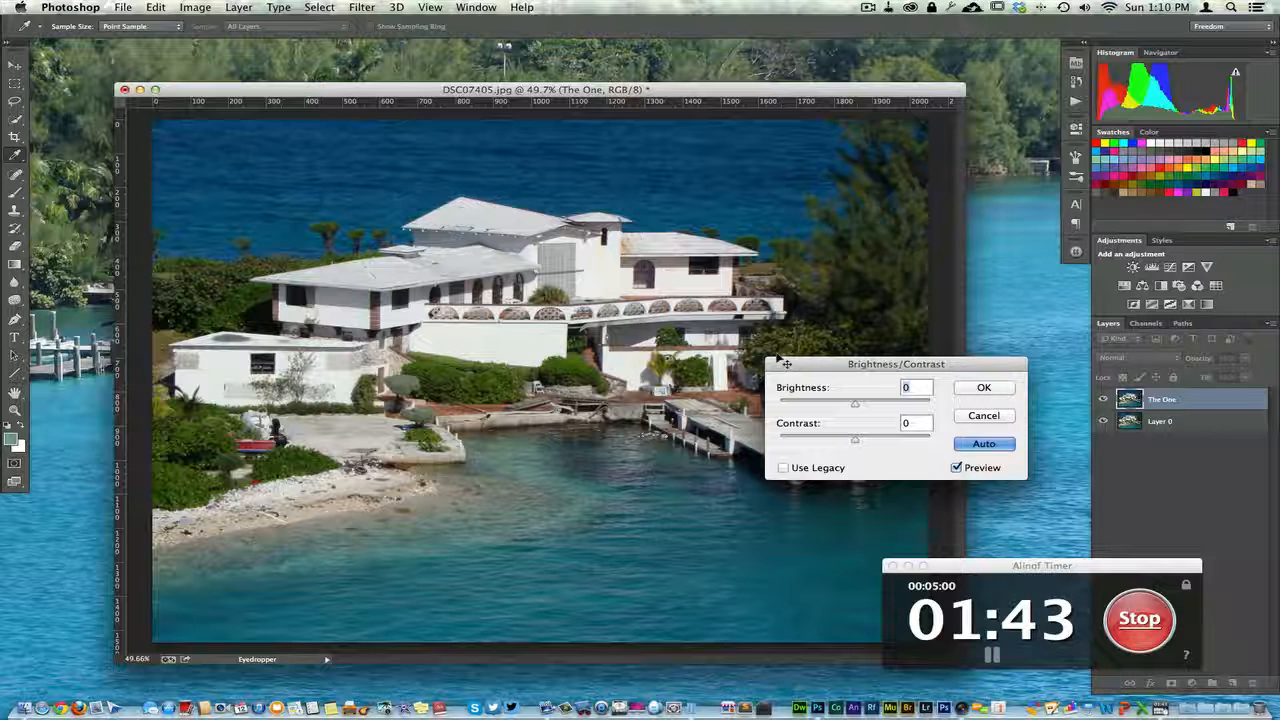
pyautogui.write('18')
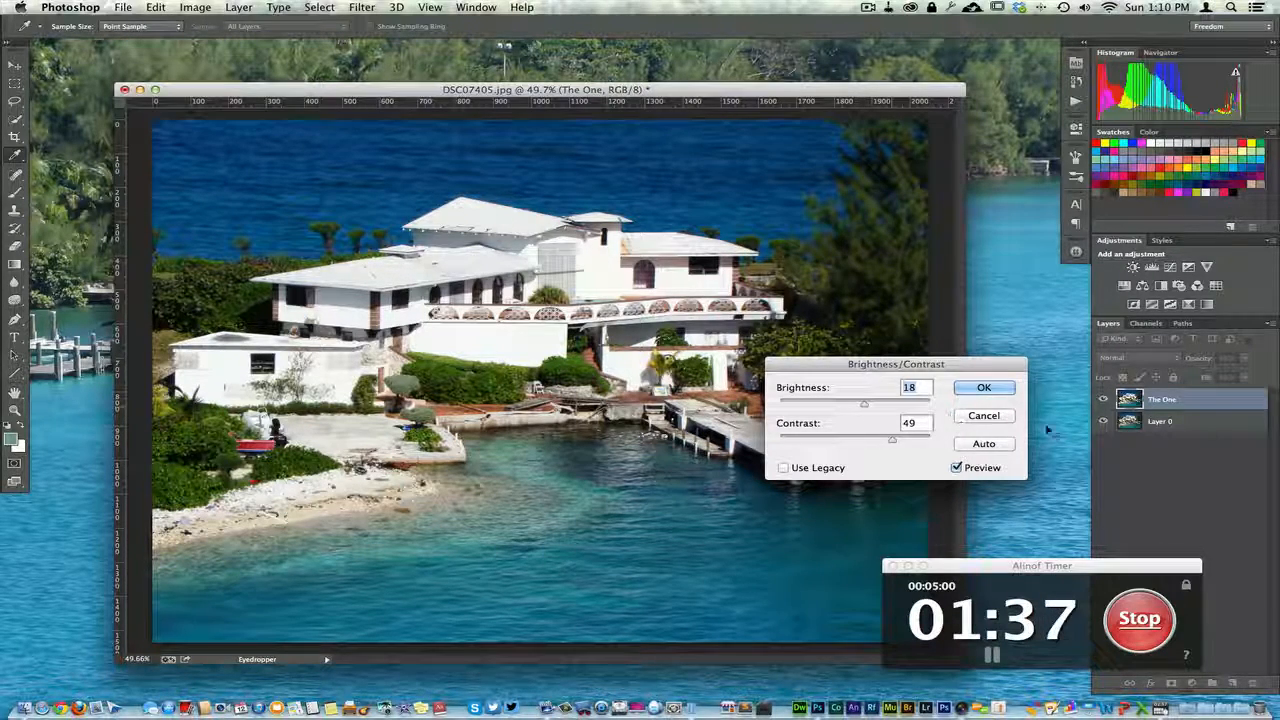
pyautogui.click(956, 468)
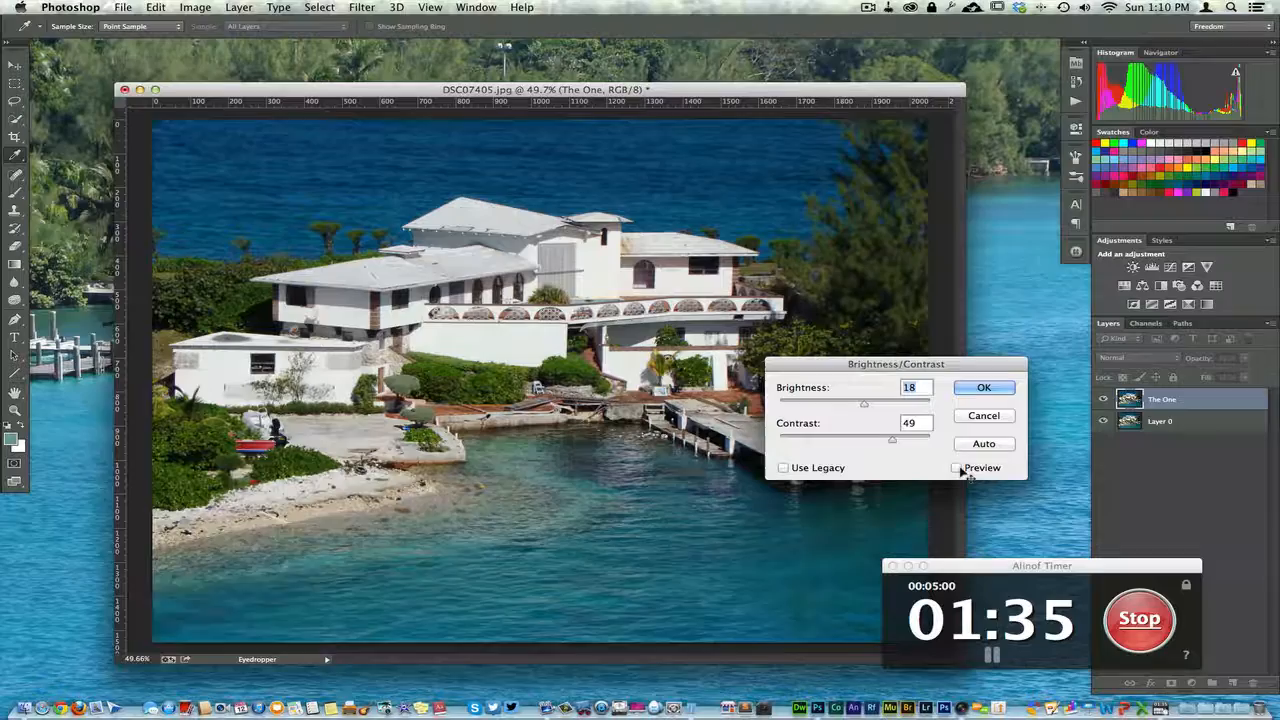
pyautogui.click(956, 468)
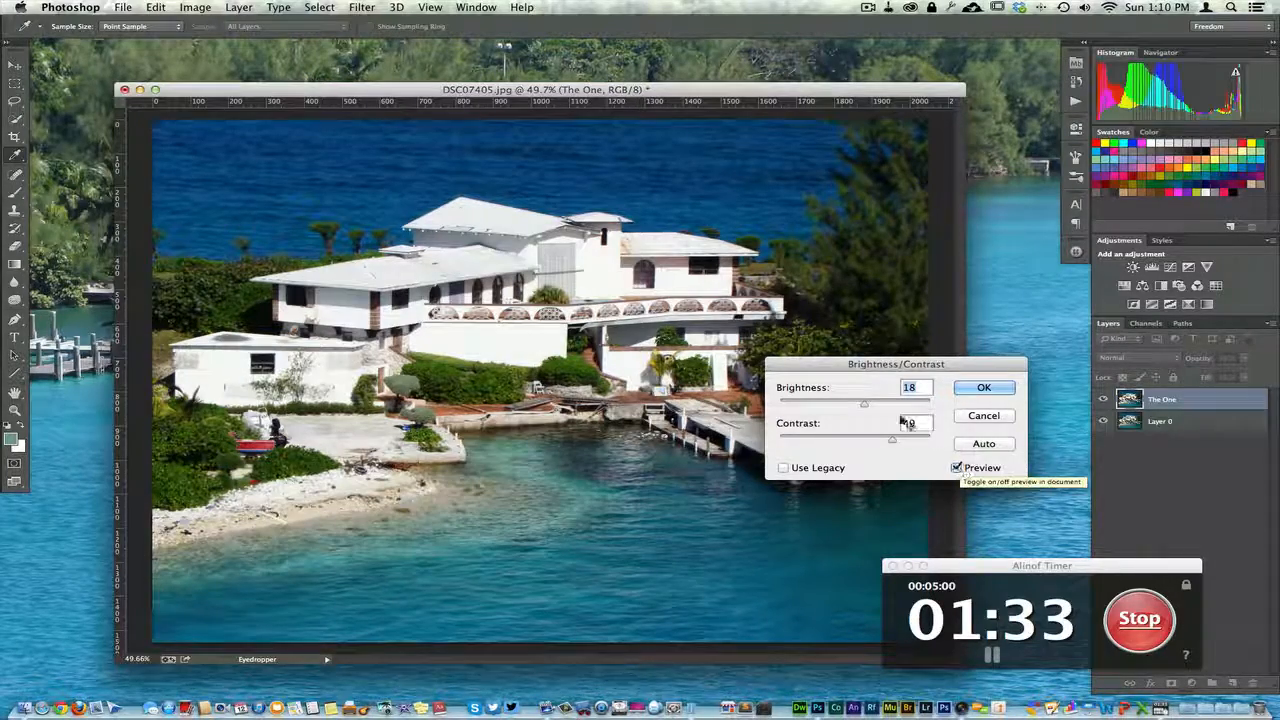
# Nudge brightness up to 32 with contrast at 49 and confirm the adjustment on The One
pyautogui.moveTo(864, 404); pyautogui.dragTo(872, 404)
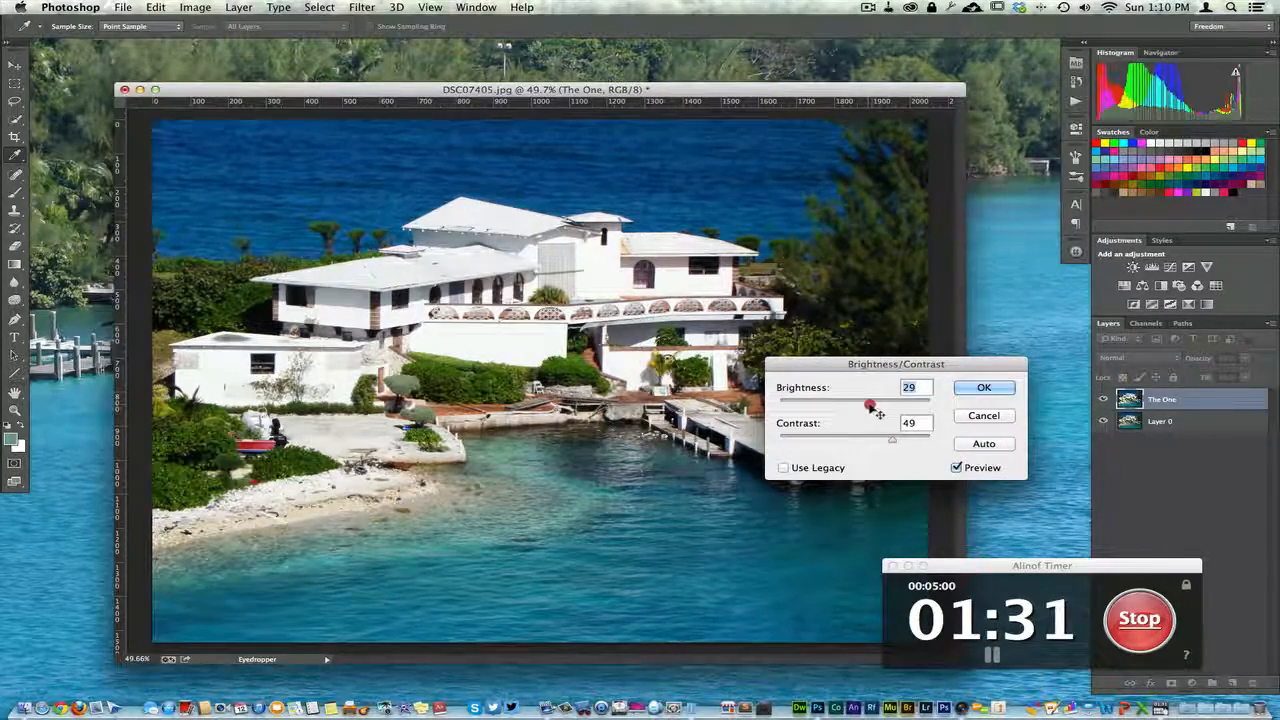
pyautogui.moveTo(872, 404); pyautogui.dragTo(864, 404)
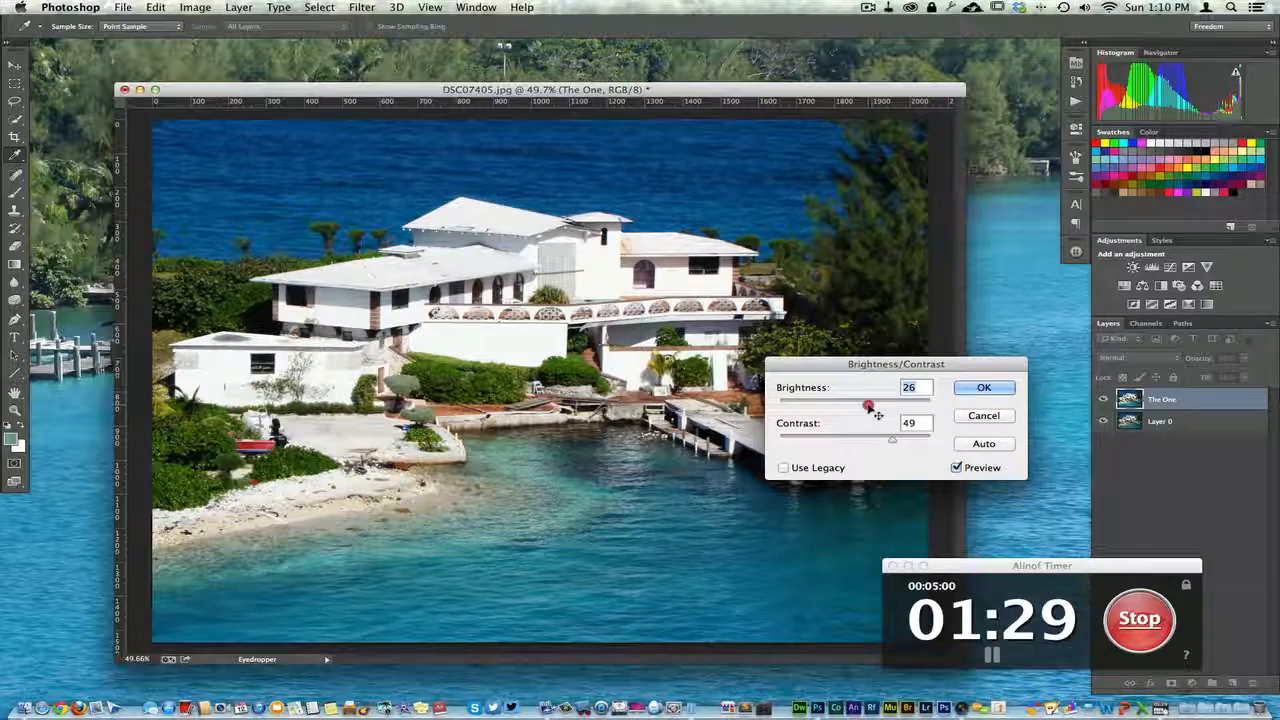
pyautogui.moveTo(868, 404); pyautogui.dragTo(872, 404)
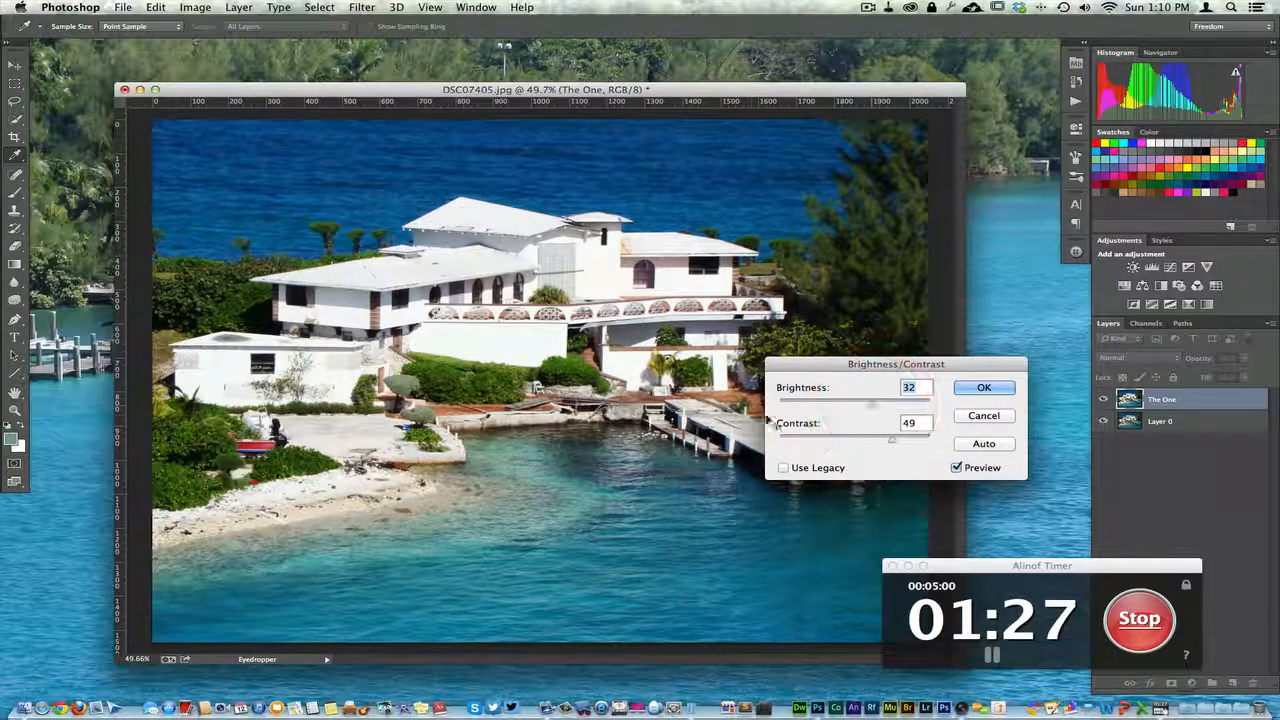
pyautogui.click(982, 388)
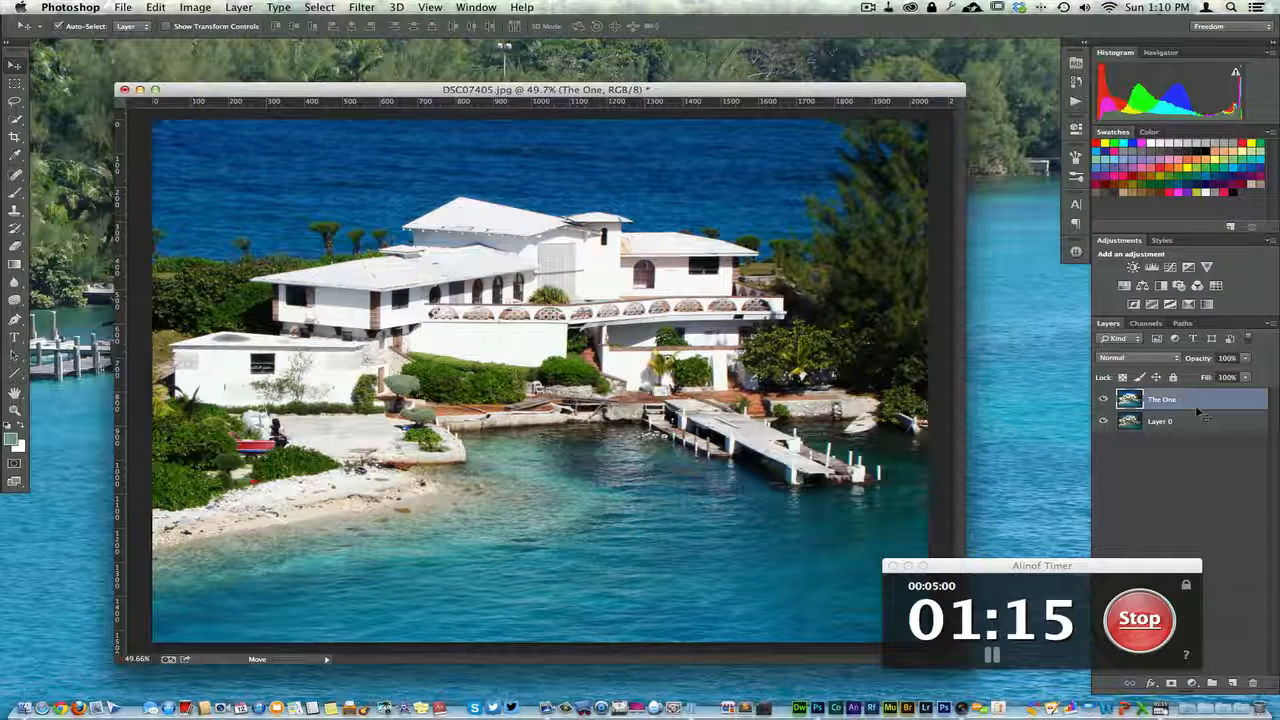
pyautogui.click(1160, 420)
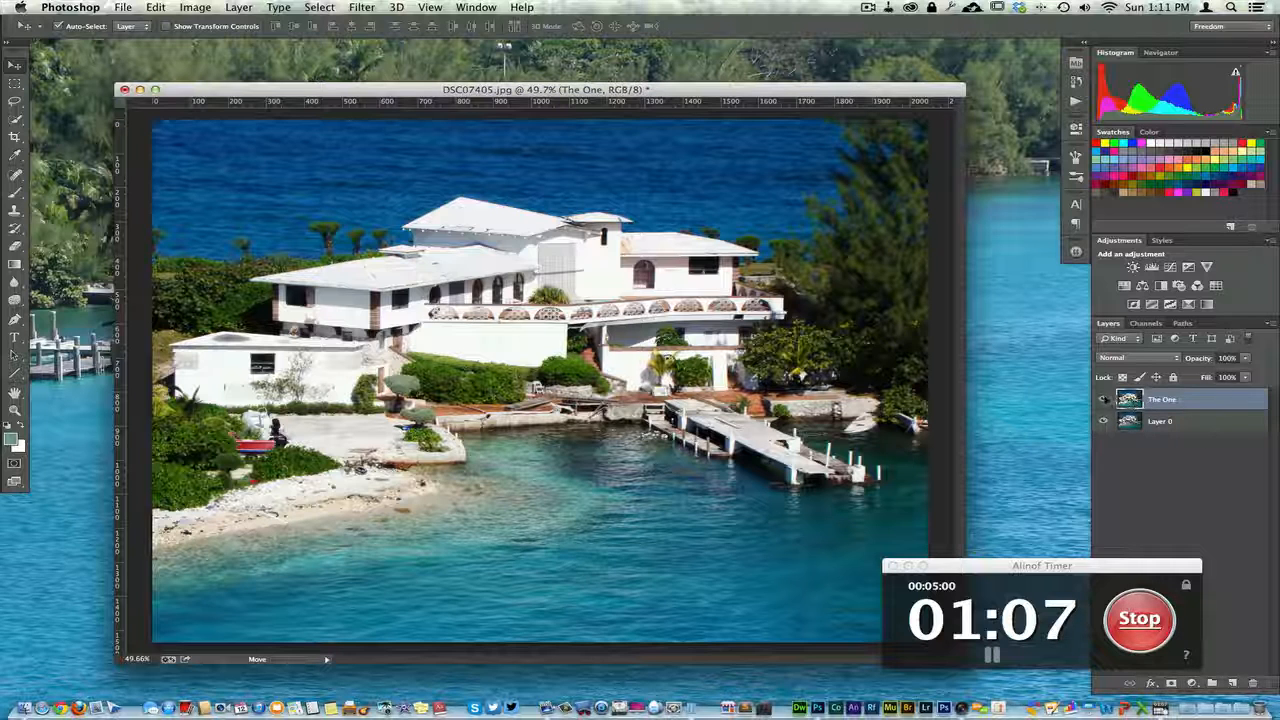
pyautogui.moveTo(1102, 400)
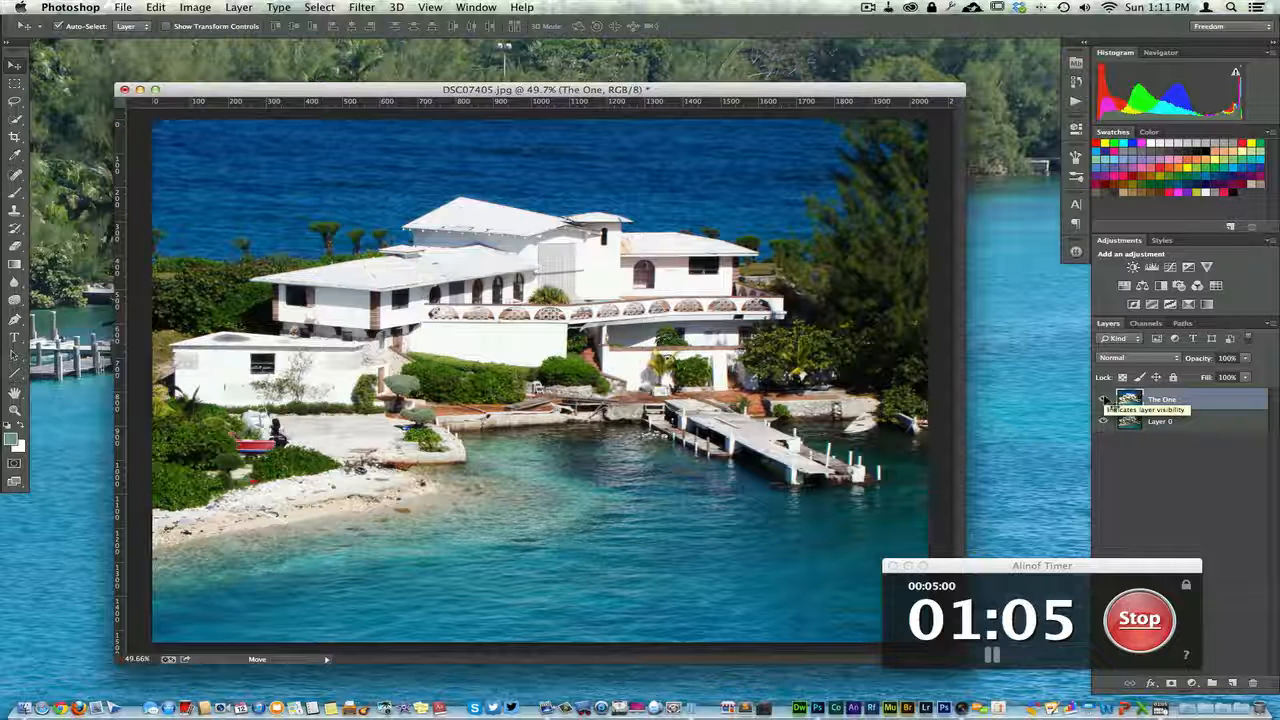